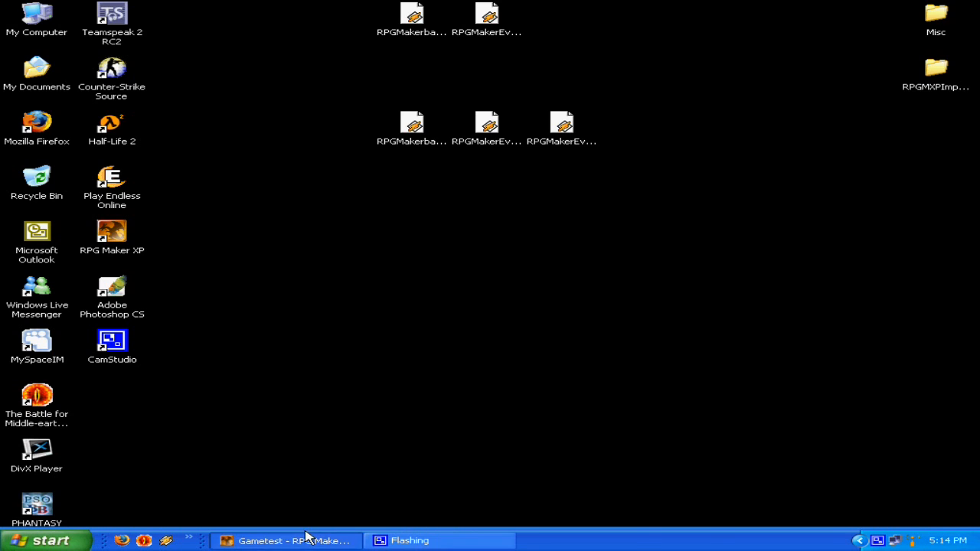
Restore the Gametest project editor window.
left_click(288, 540)
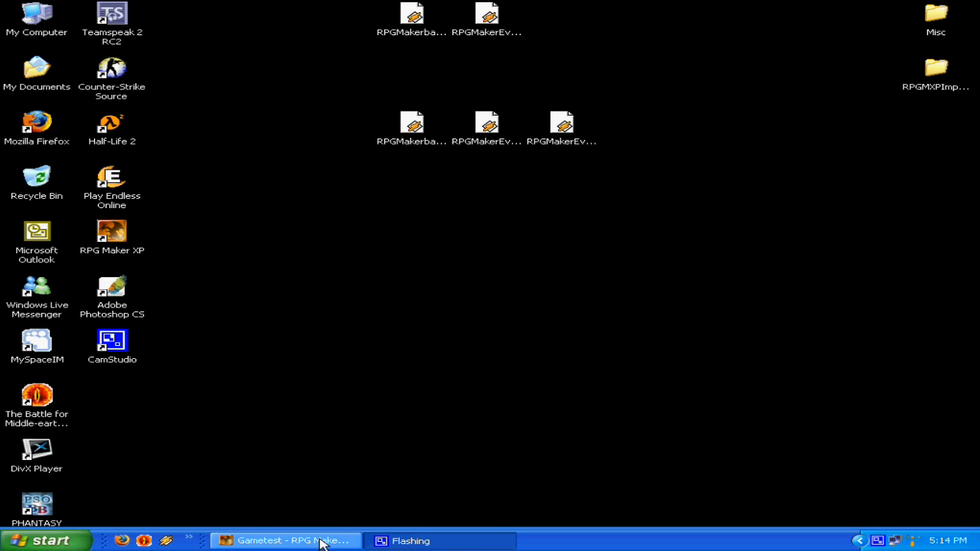
left_click(287, 540)
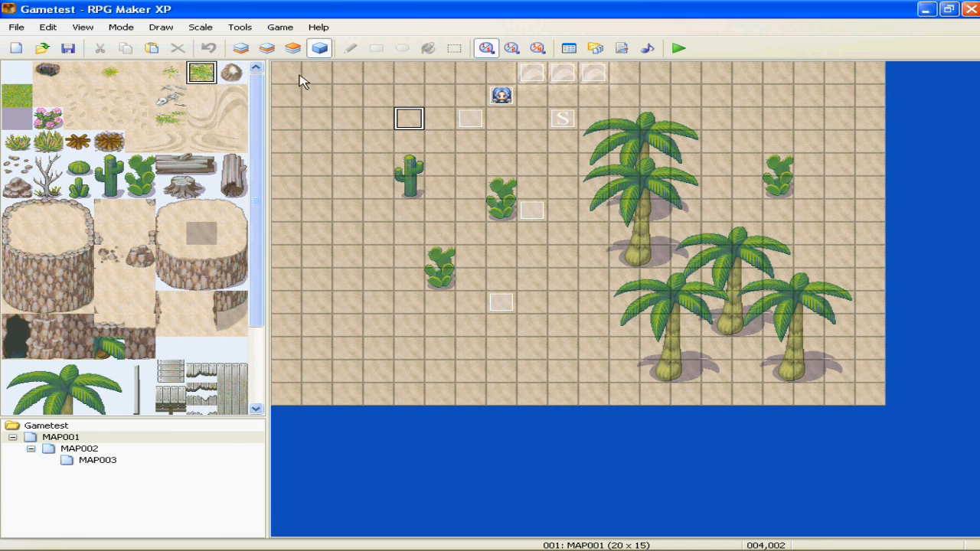
mouse_move(576, 467)
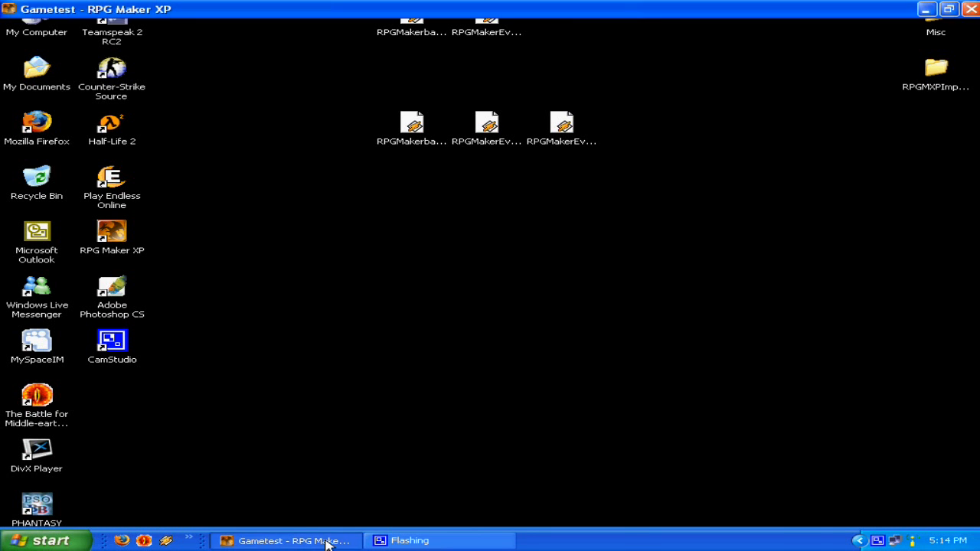
left_click(291, 541)
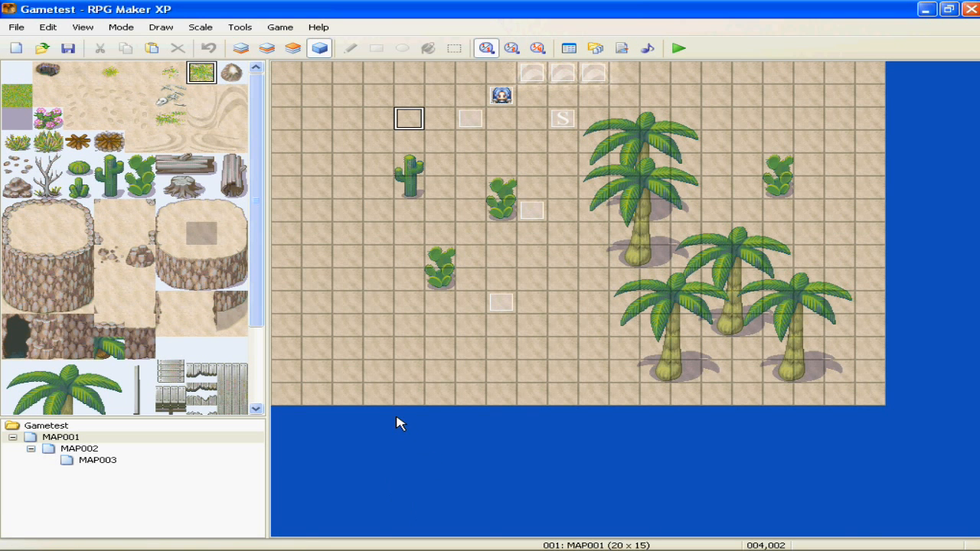
mouse_move(383, 165)
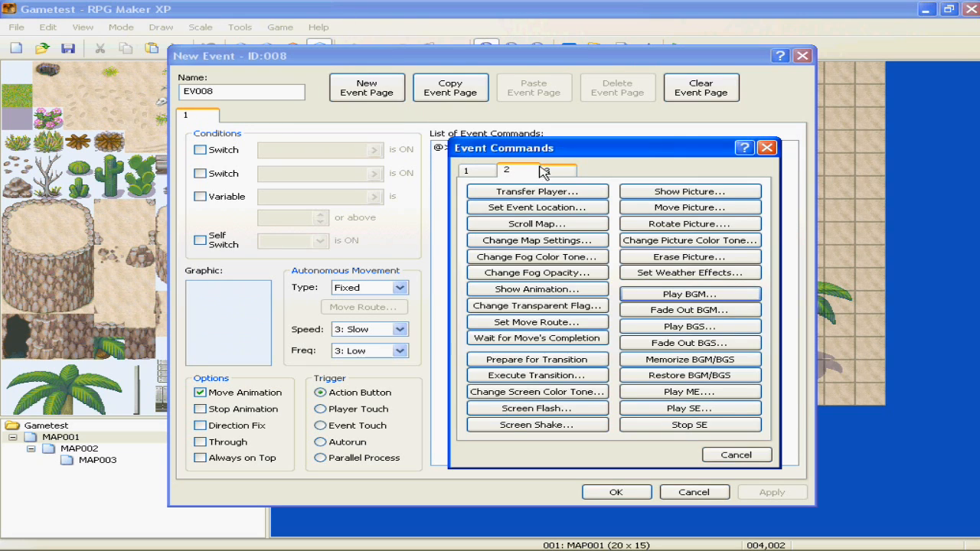
From Event Commands page 3, start Battle Processing and bring up the Database on Tilesets.
left_click(559, 170)
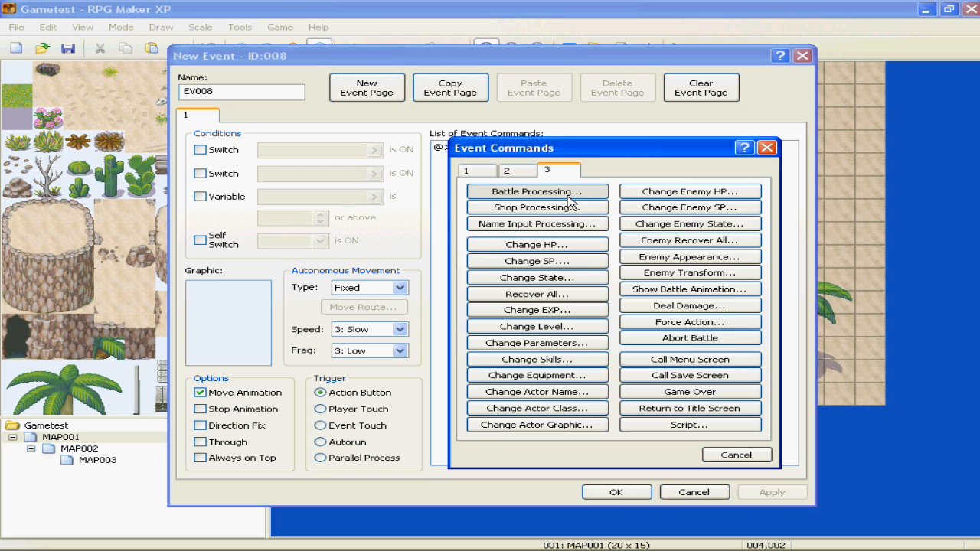
left_click(536, 191)
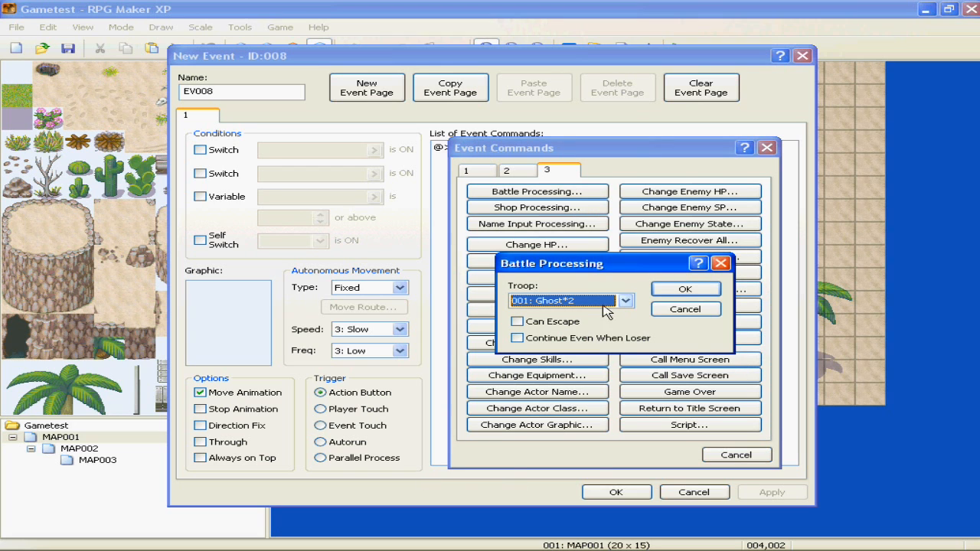
left_click(625, 301)
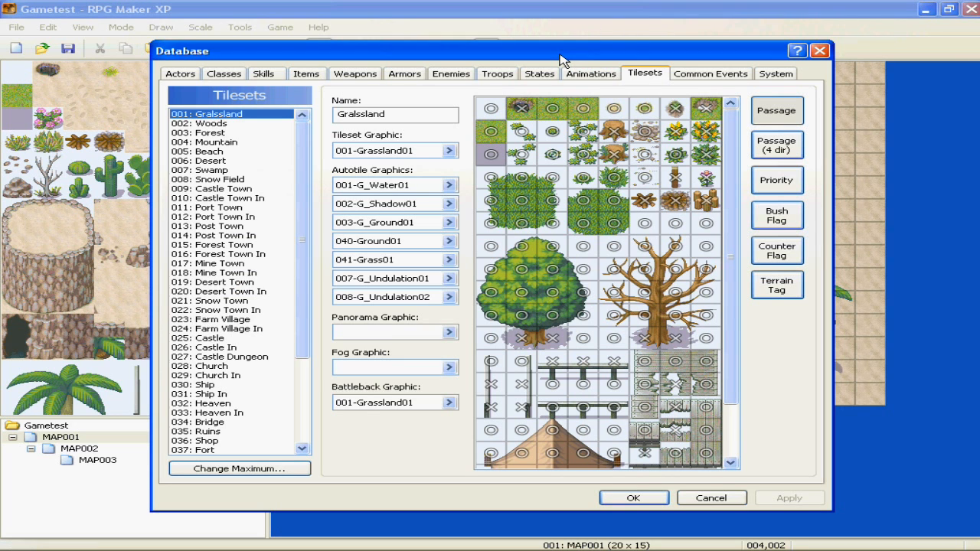
Browse the Diabolos and Seraphim enemies and the Cockatrice*2 troop.
left_click(450, 74)
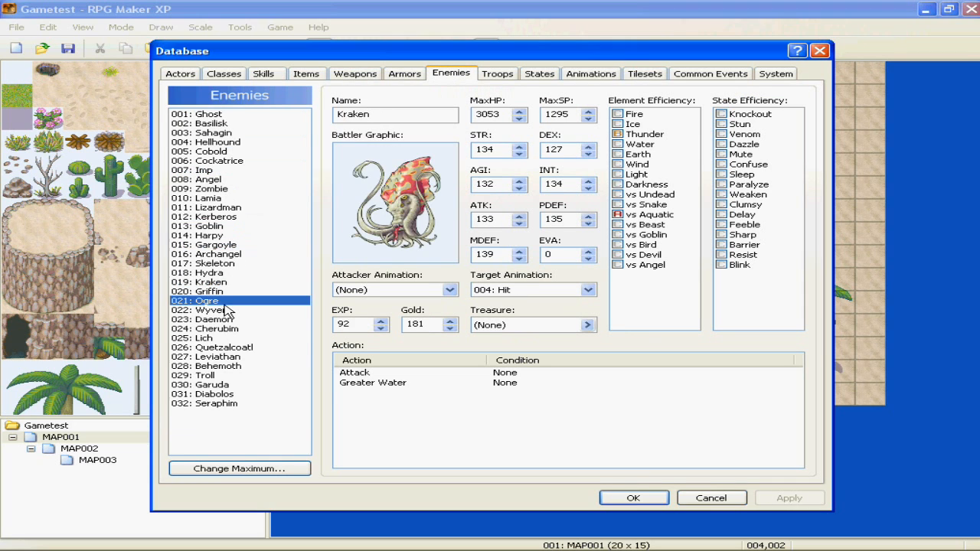
left_click(214, 394)
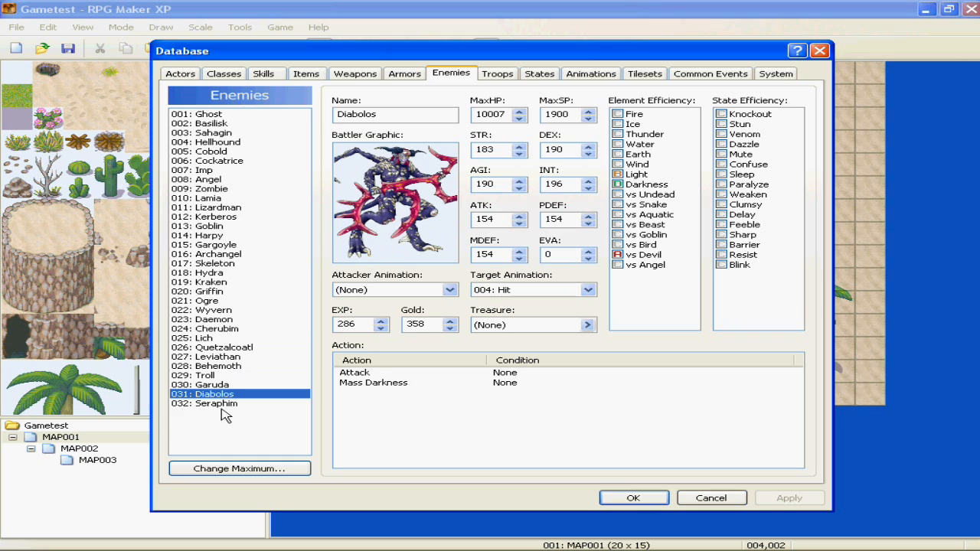
left_click(216, 404)
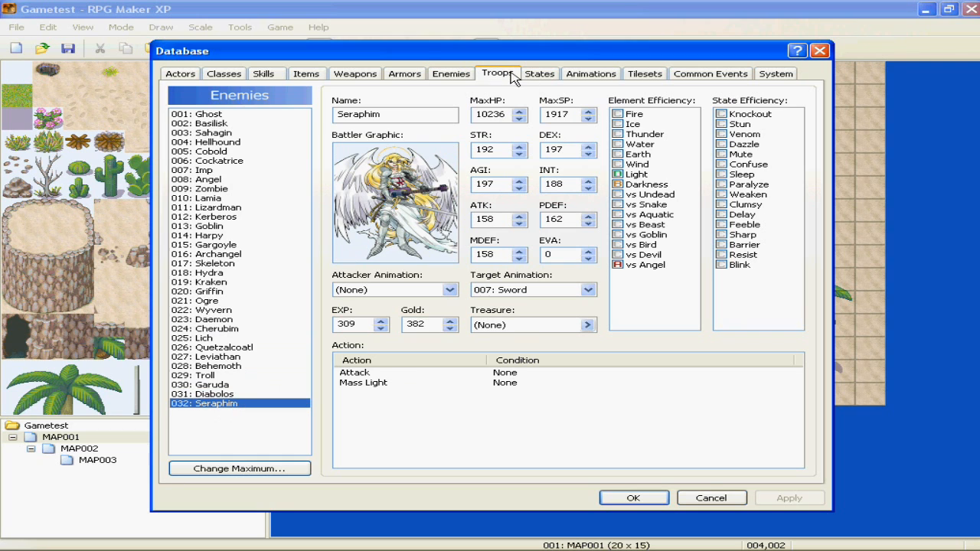
left_click(496, 74)
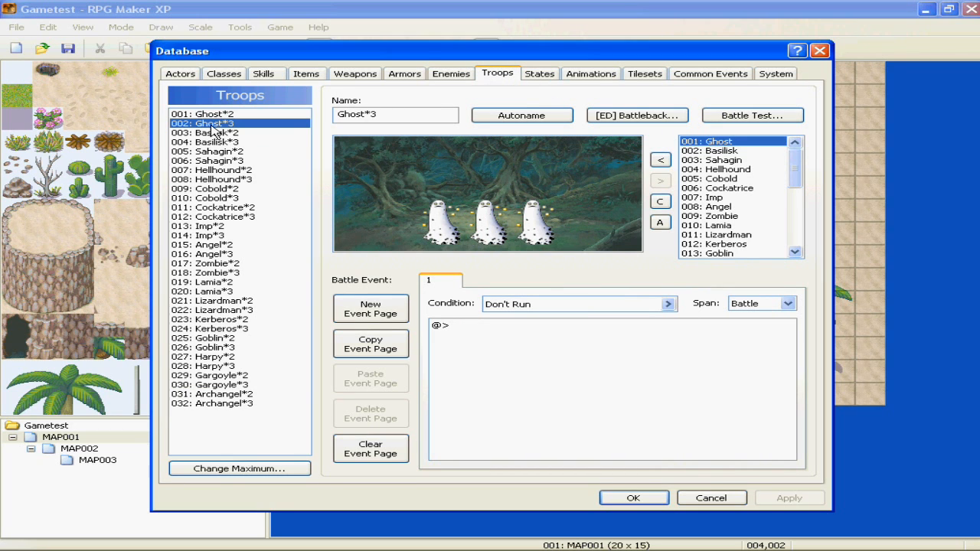
left_click(225, 208)
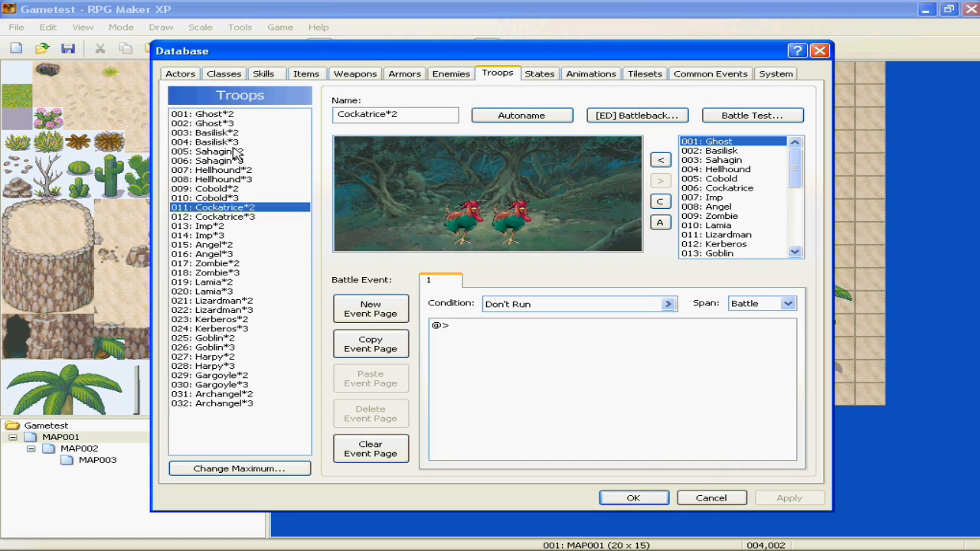
Raise the troop maximum to add slot 033, name it Bob and add a Diabolos enemy.
left_click(211, 320)
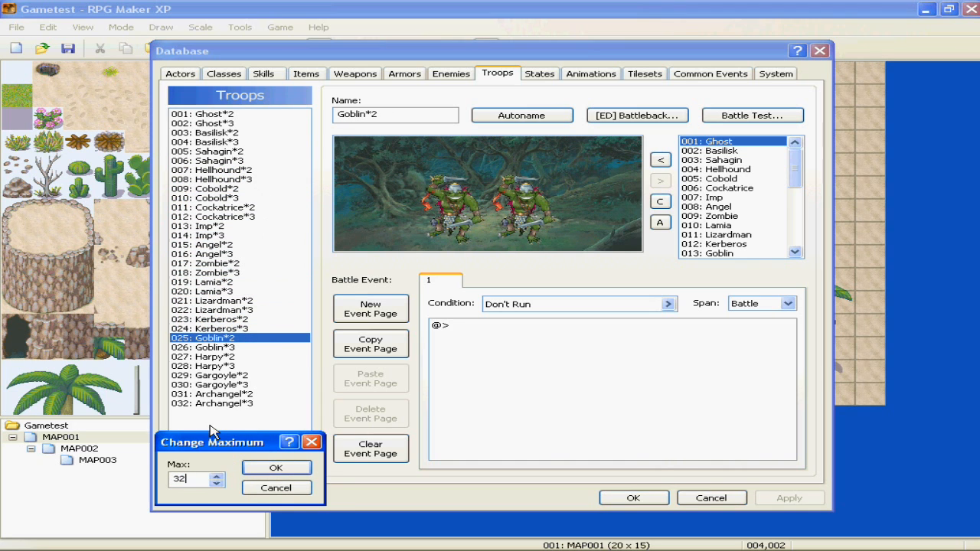
left_click(275, 469)
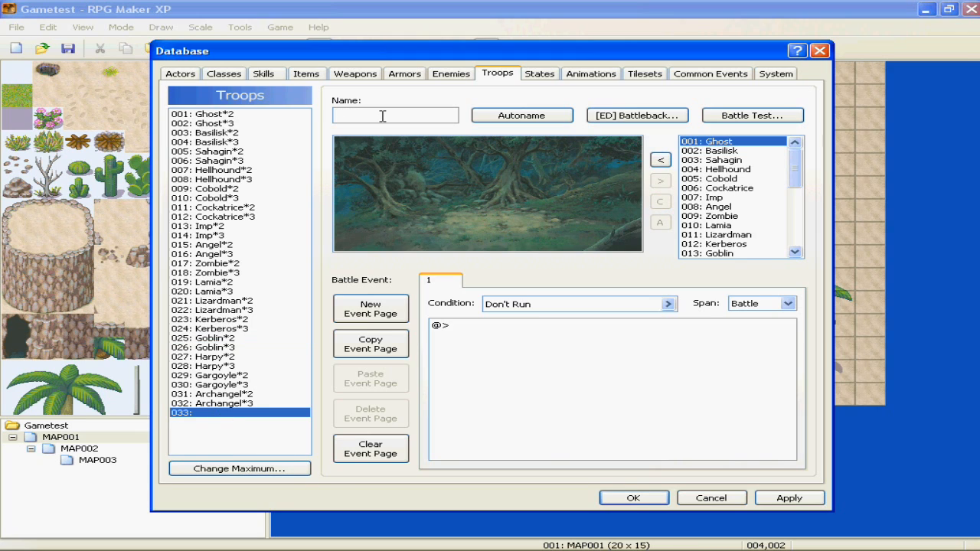
type("B")
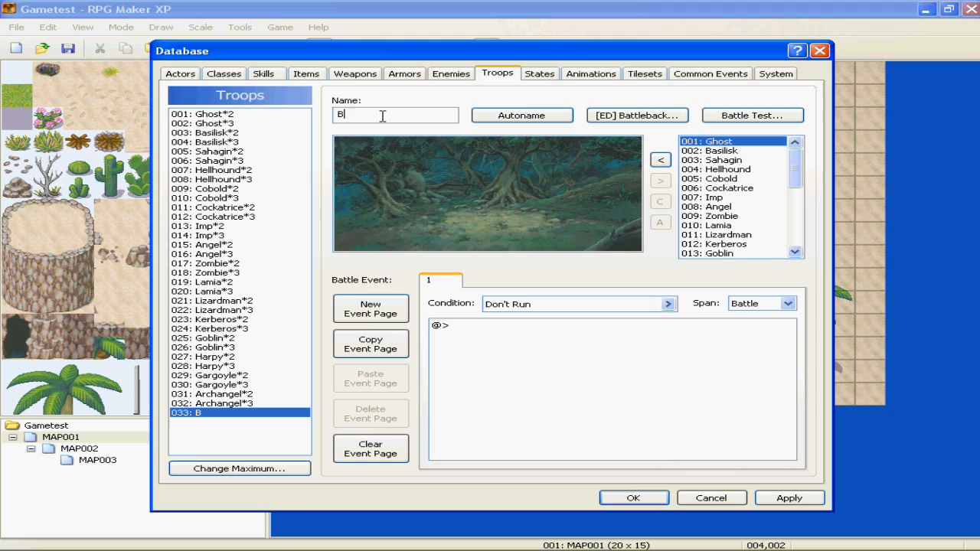
type("ob")
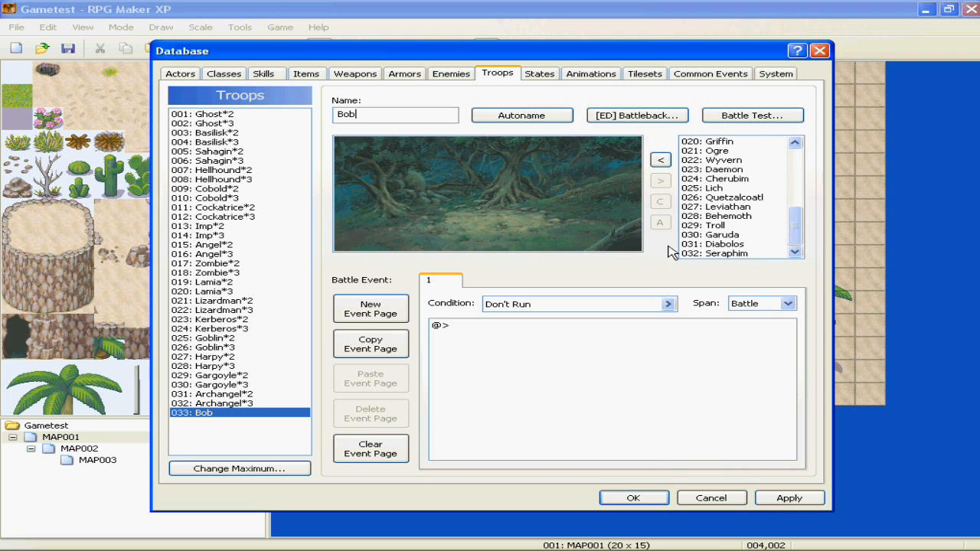
mouse_move(734, 253)
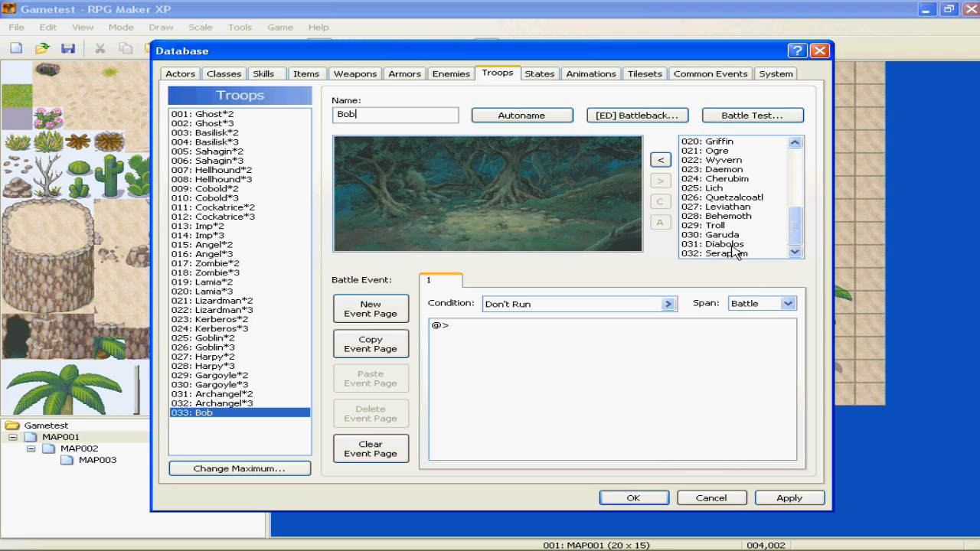
left_click(720, 243)
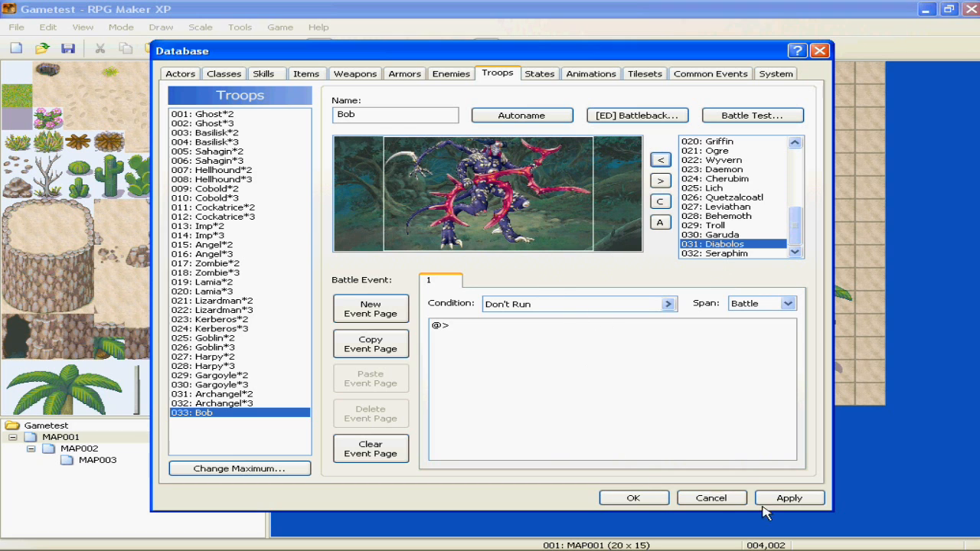
Close the Database and add a Battle Processing command against troop 033: Bob.
left_click(634, 498)
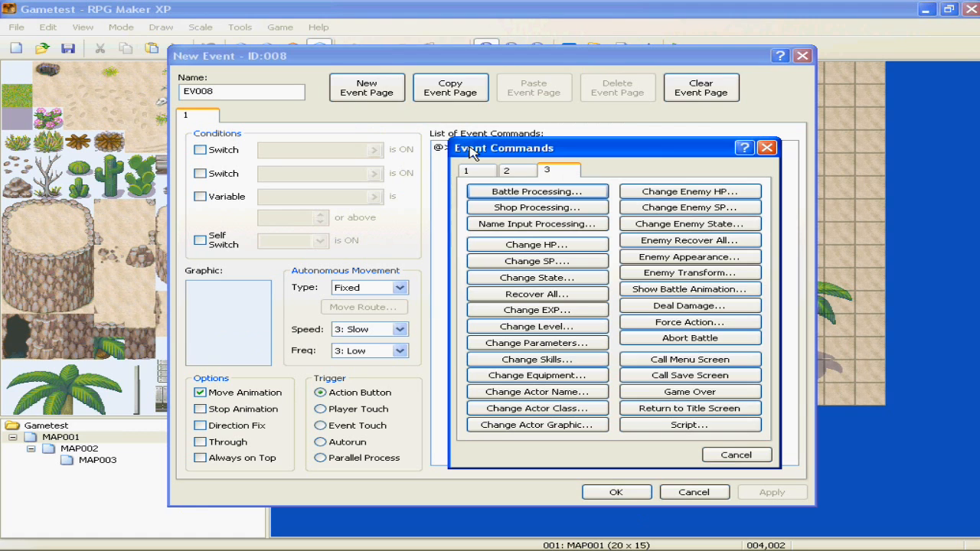
left_click(536, 191)
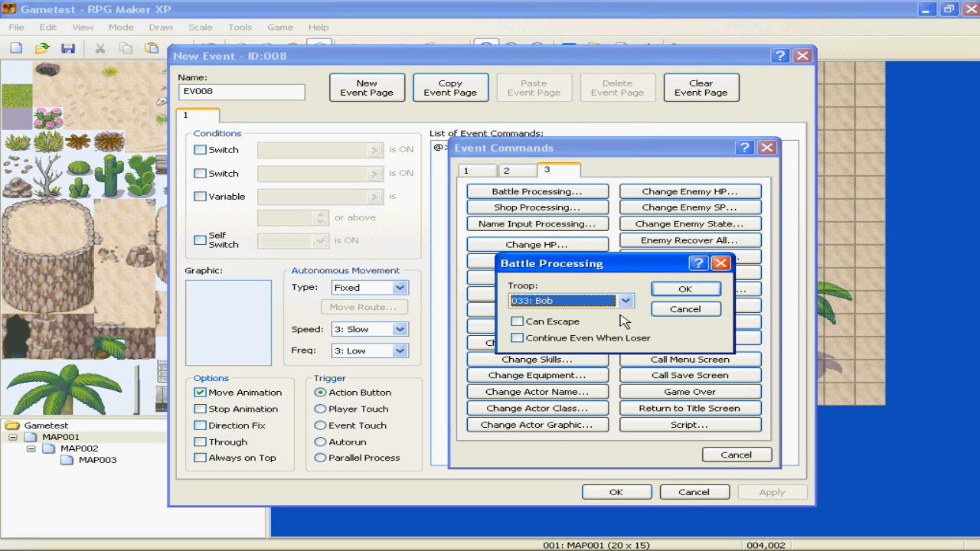
left_click(683, 288)
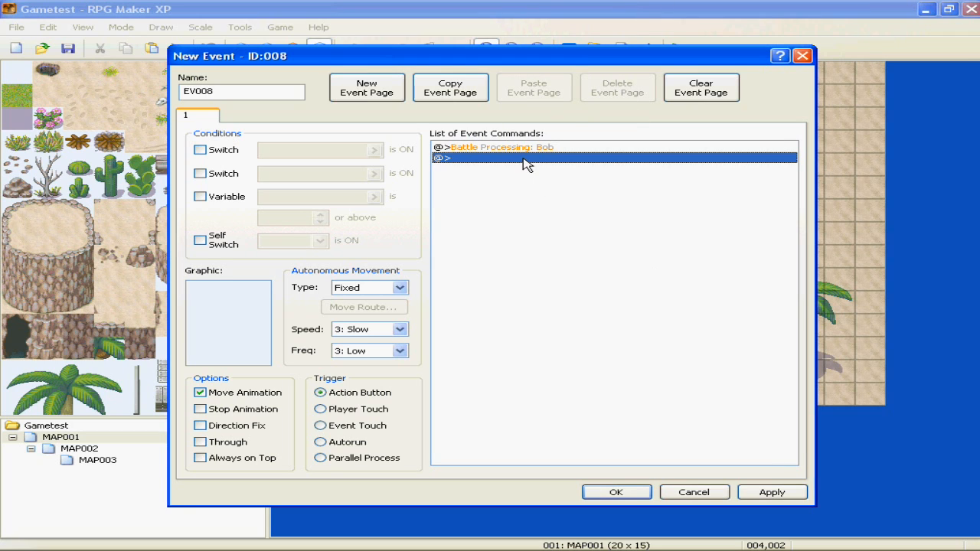
left_click(497, 147)
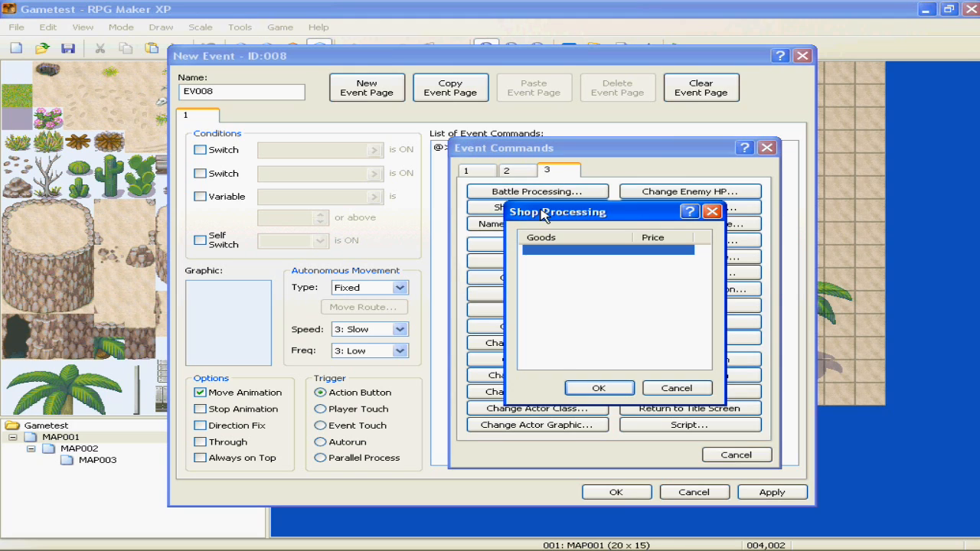
mouse_move(607, 257)
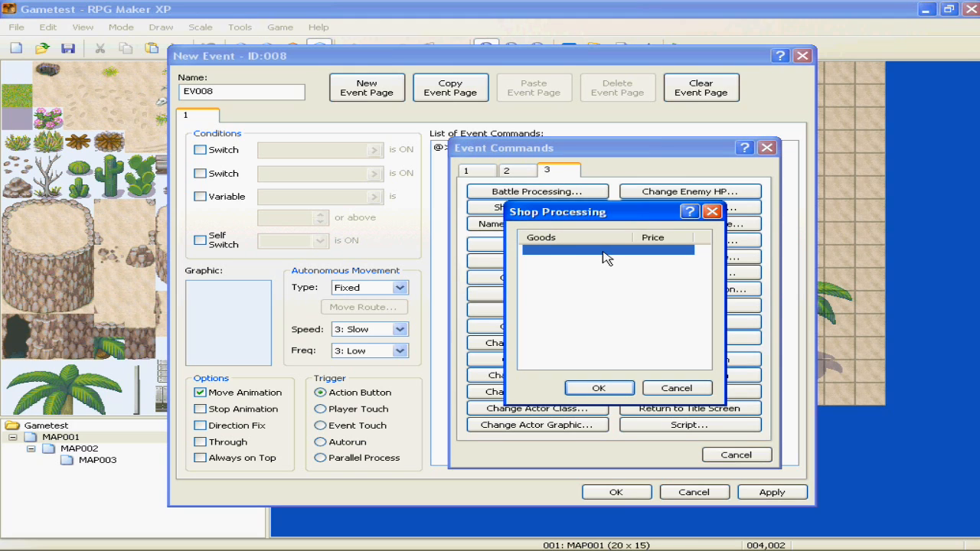
double_click(606, 249)
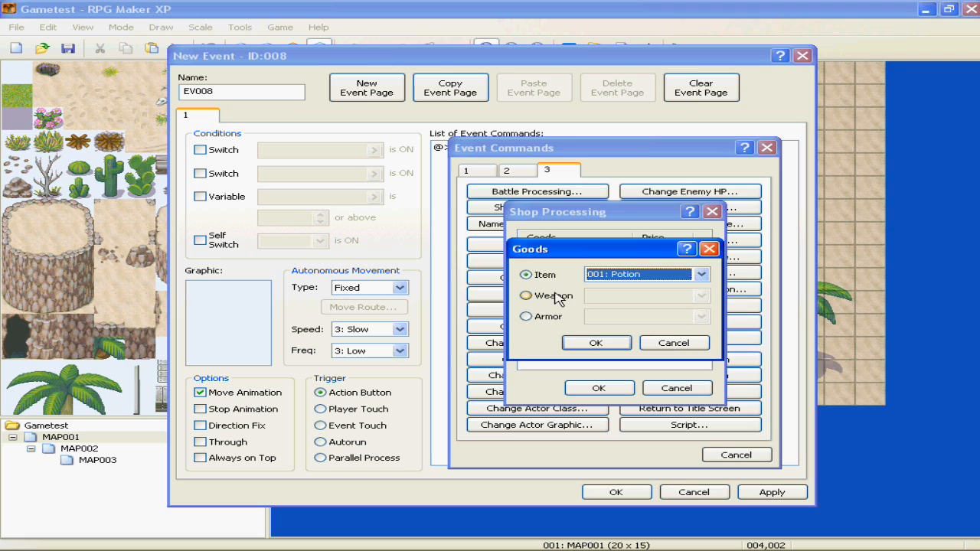
left_click(526, 295)
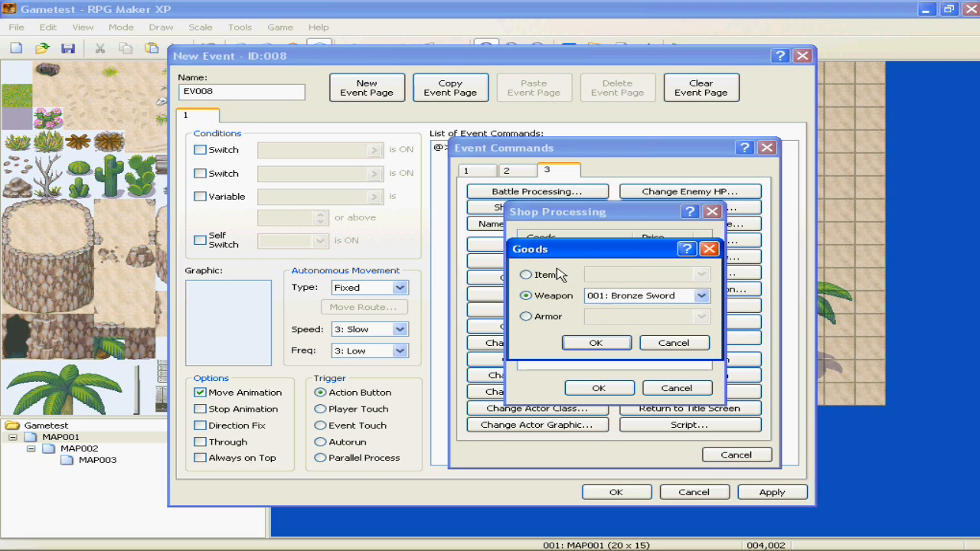
left_click(526, 274)
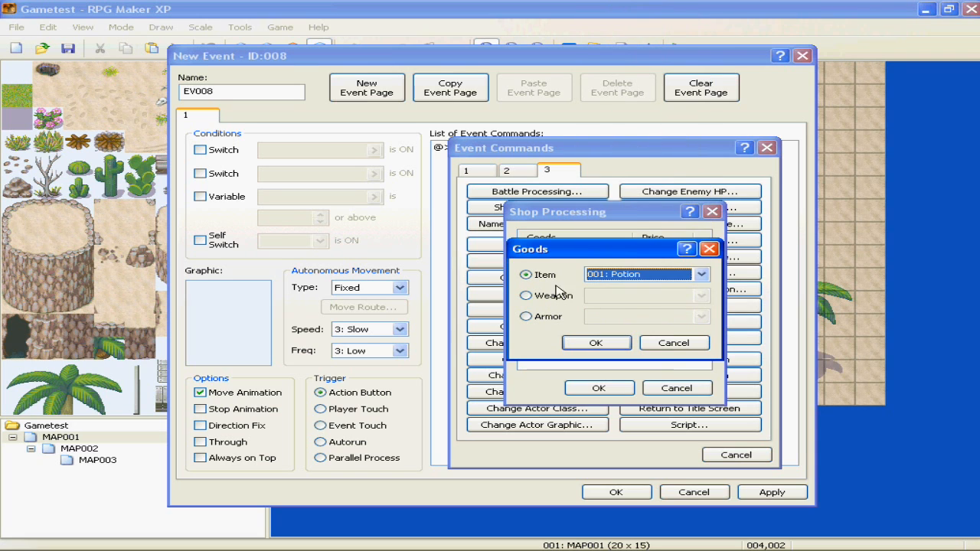
left_click(674, 343)
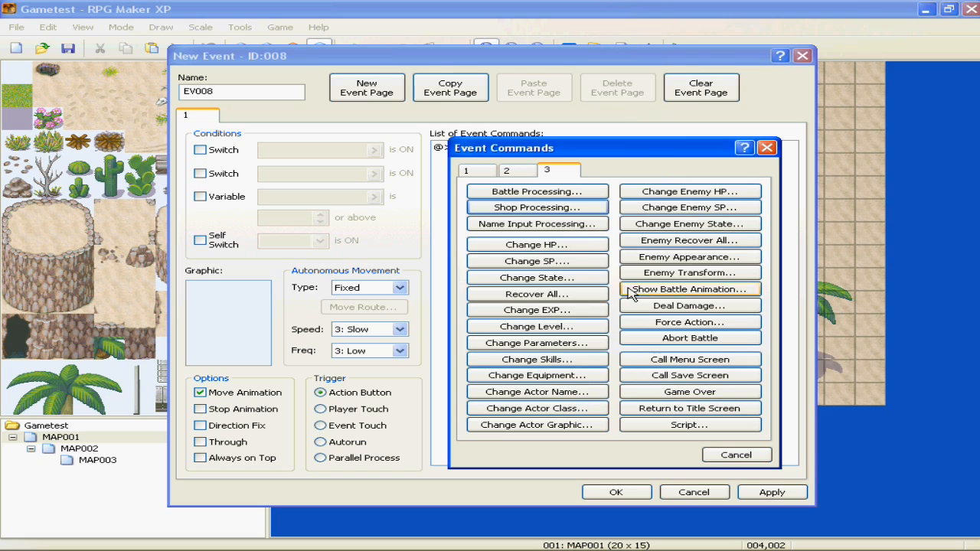
left_click(536, 224)
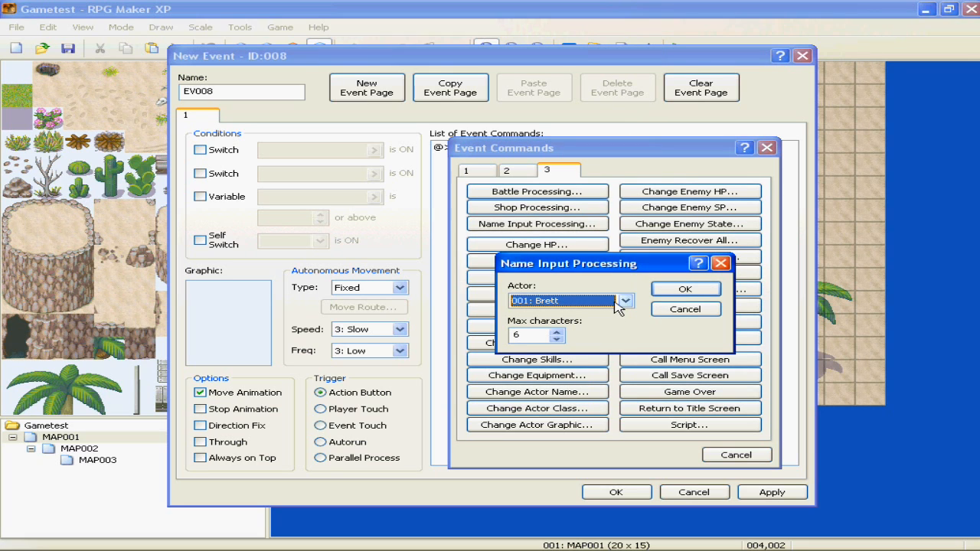
left_click(625, 300)
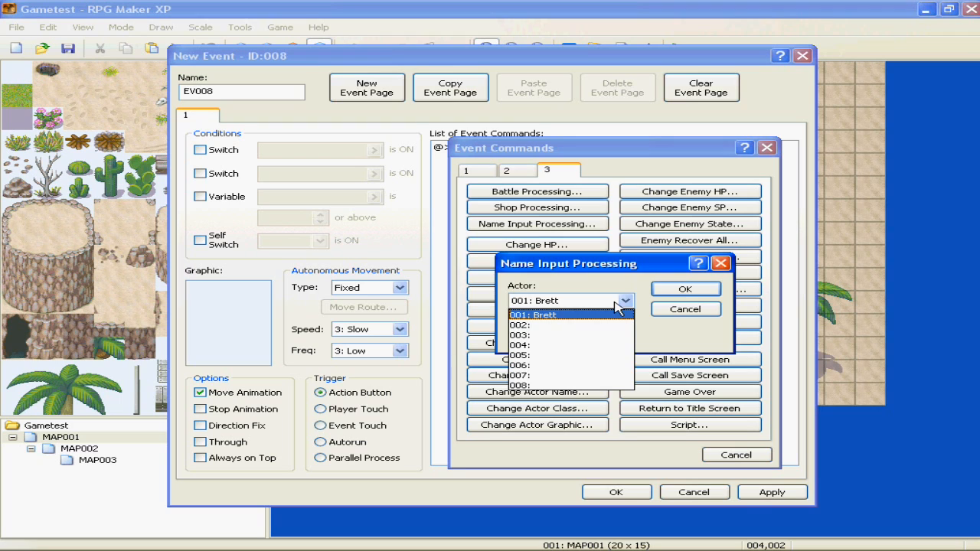
left_click(533, 315)
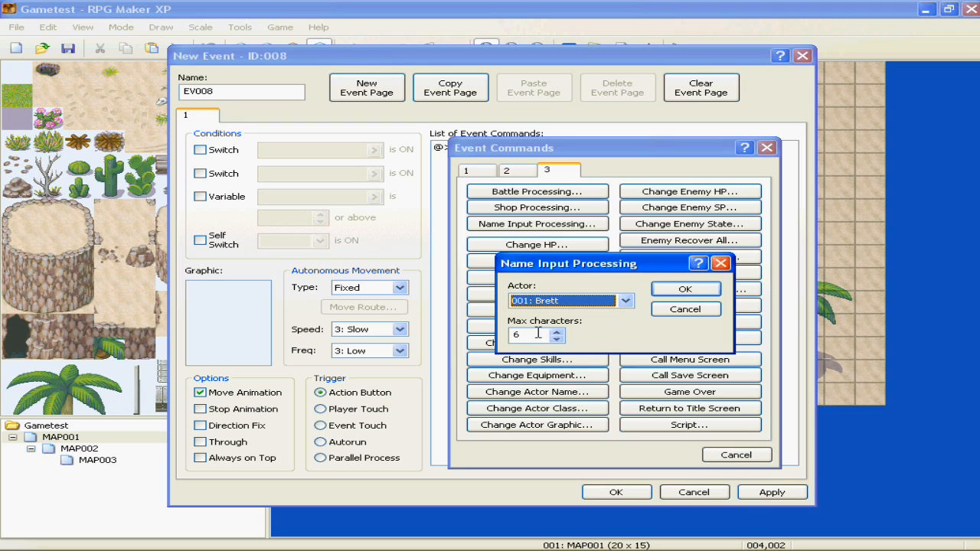
mouse_move(609, 340)
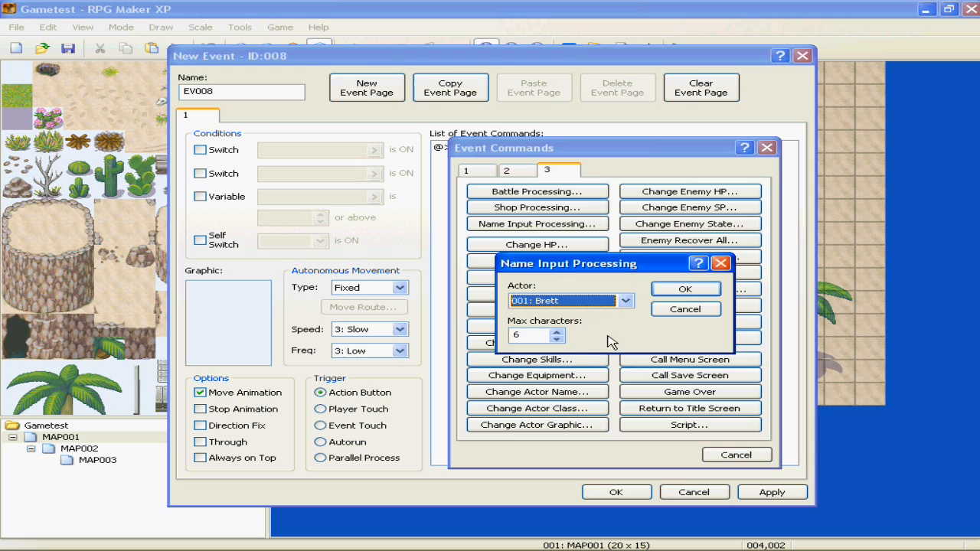
mouse_move(579, 345)
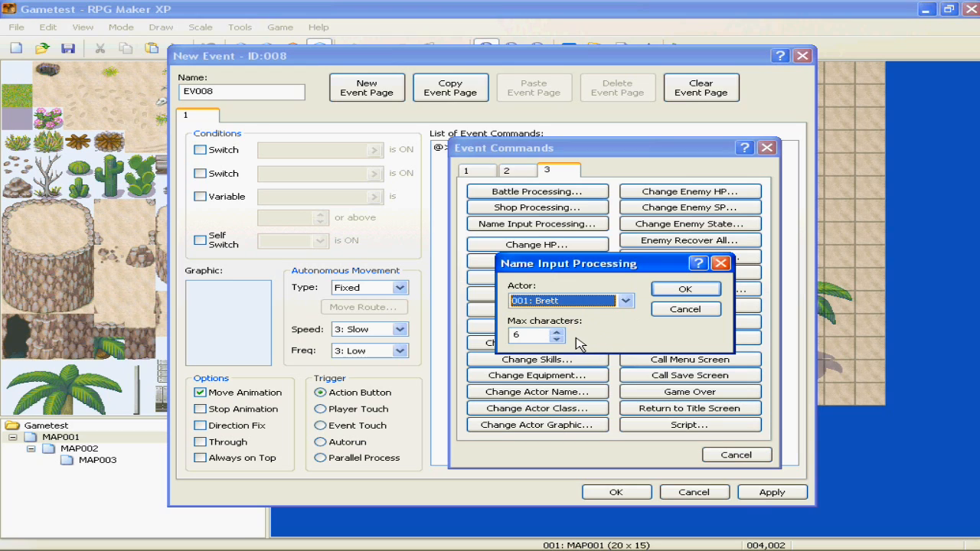
mouse_move(649, 336)
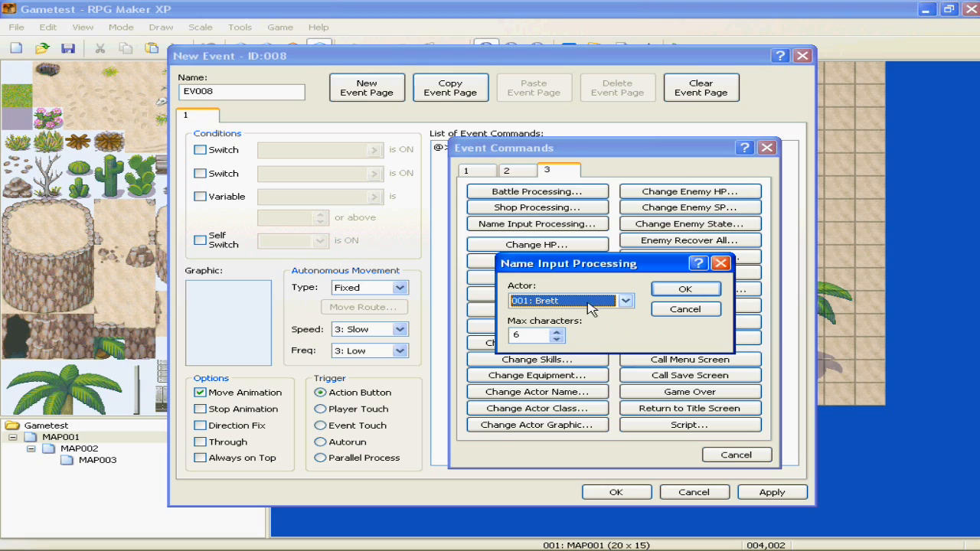
mouse_move(564, 312)
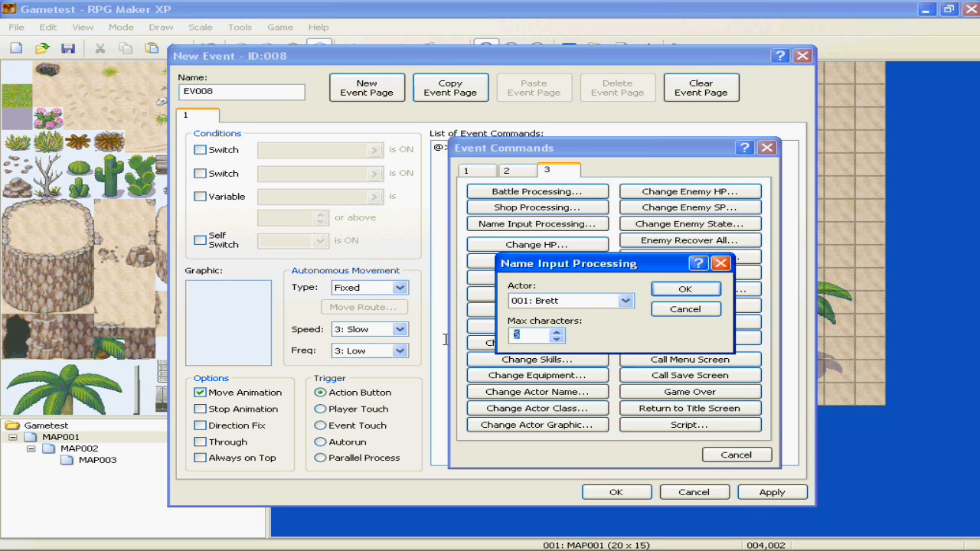
type("6")
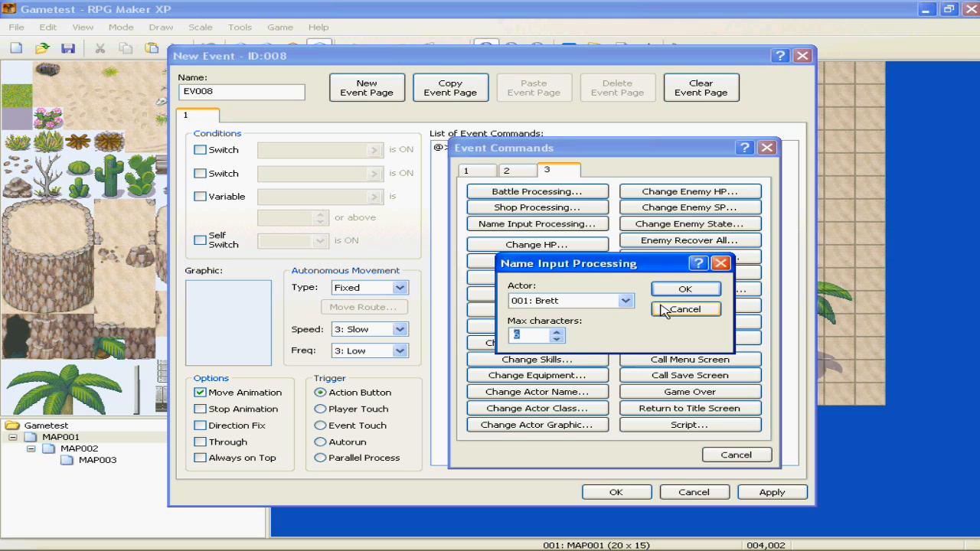
left_click(683, 309)
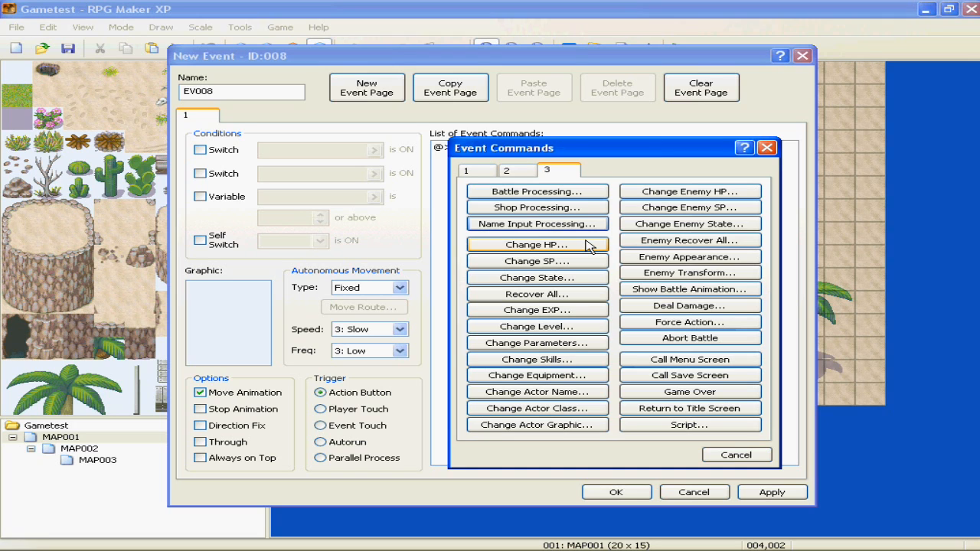
left_click(536, 245)
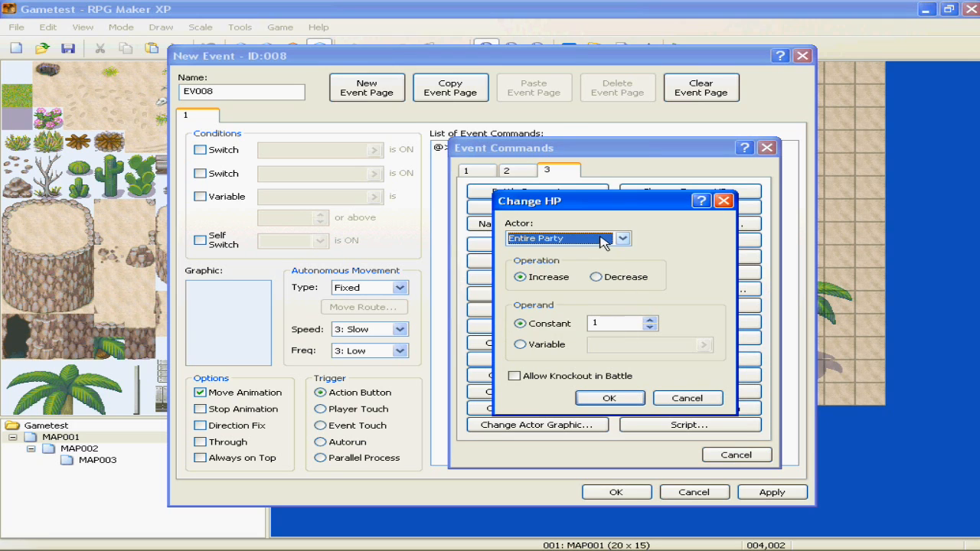
mouse_move(573, 246)
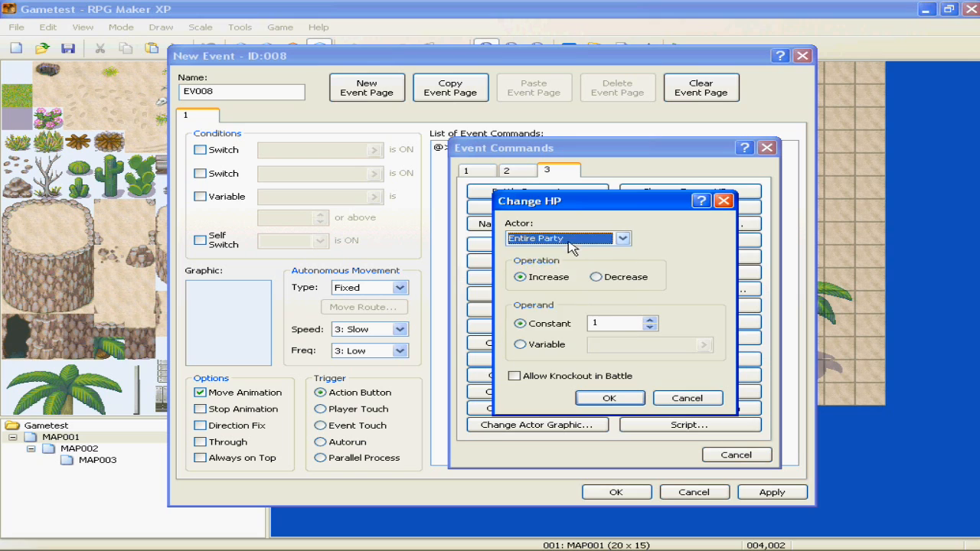
left_click(567, 239)
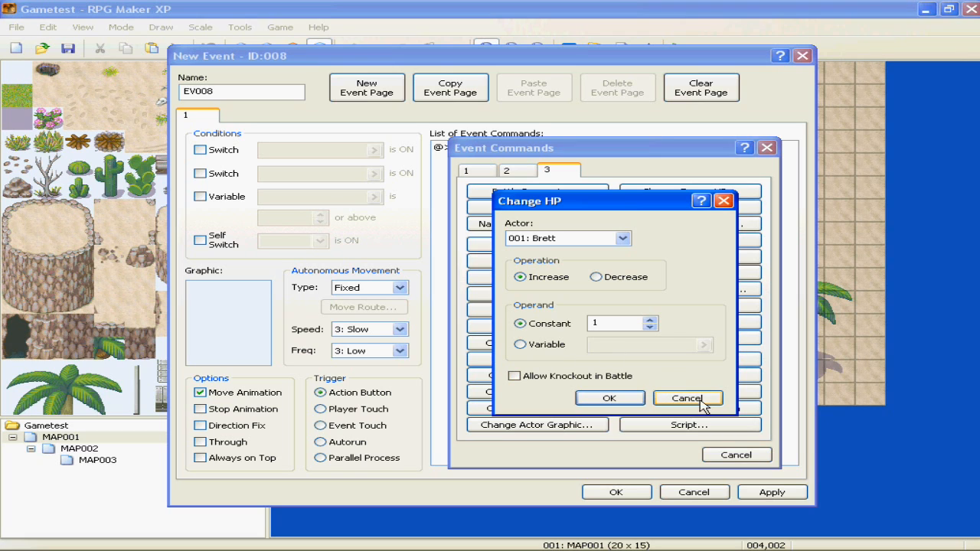
left_click(686, 398)
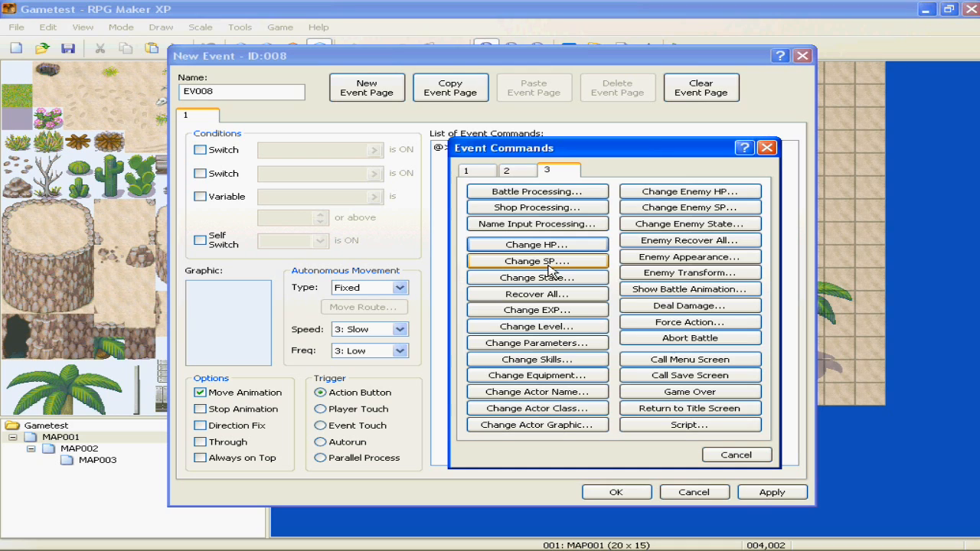
mouse_move(524, 265)
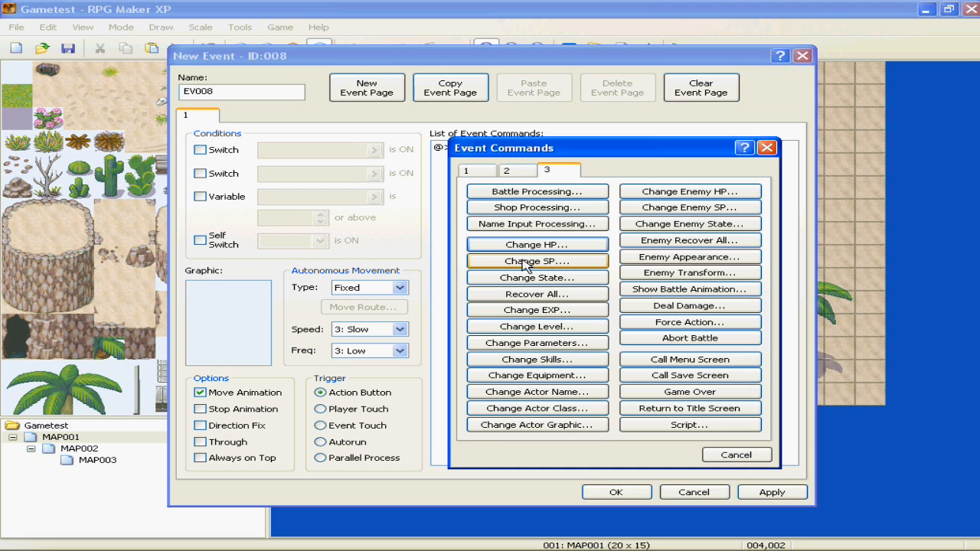
left_click(536, 245)
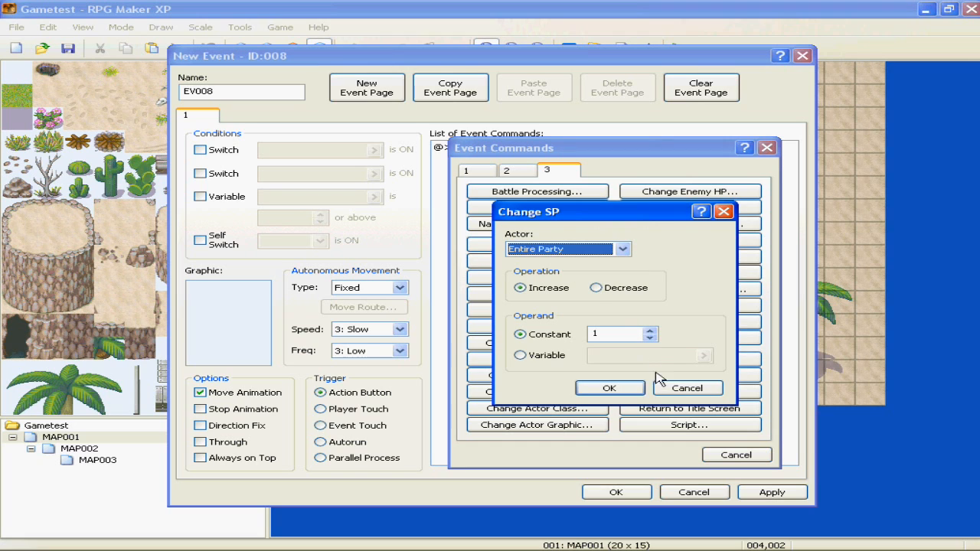
left_click(686, 389)
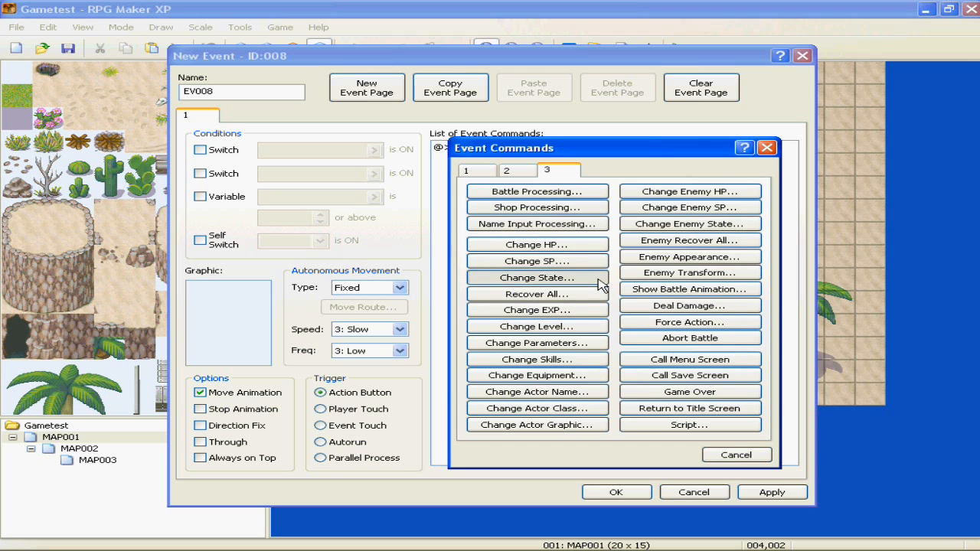
Set Change State to add 001: Knockout to the Entire Party.
left_click(536, 277)
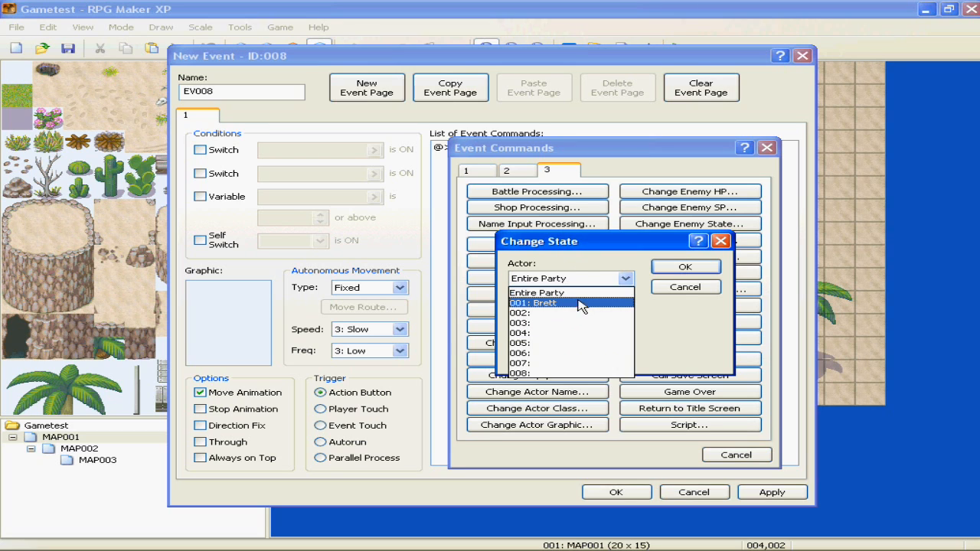
mouse_move(582, 310)
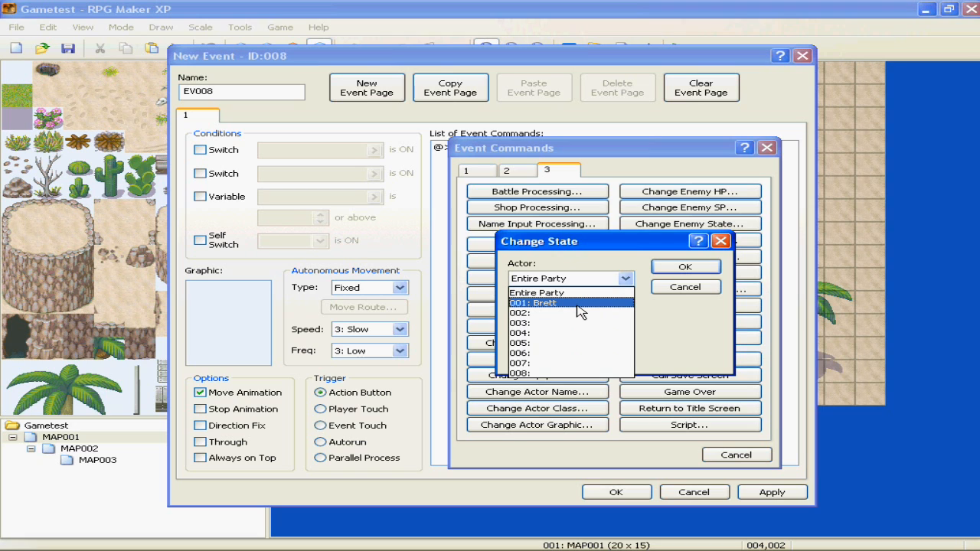
left_click(683, 267)
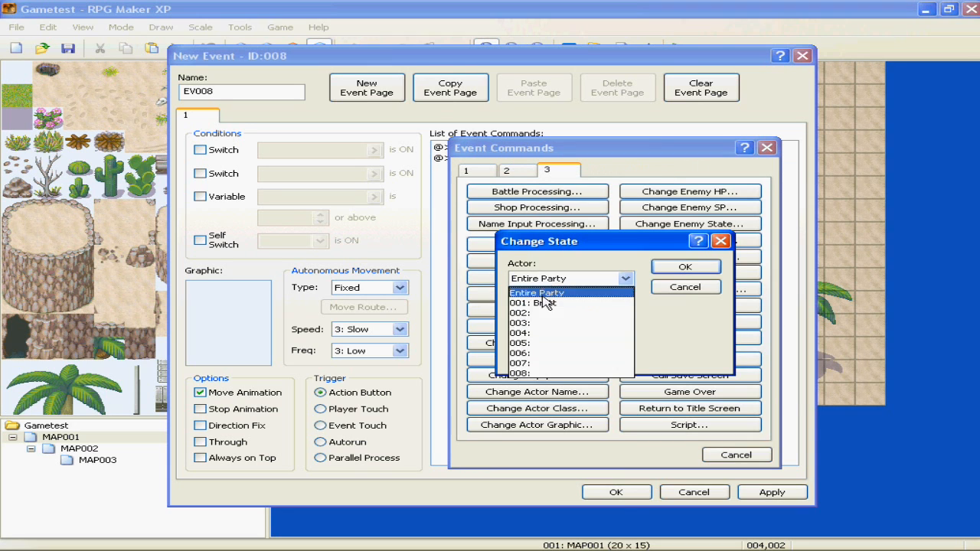
left_click(536, 293)
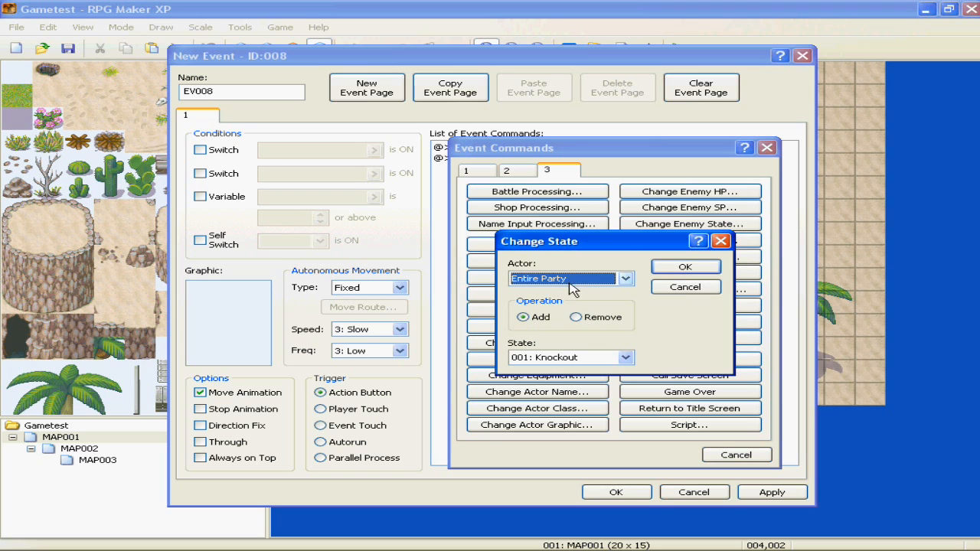
left_click(625, 359)
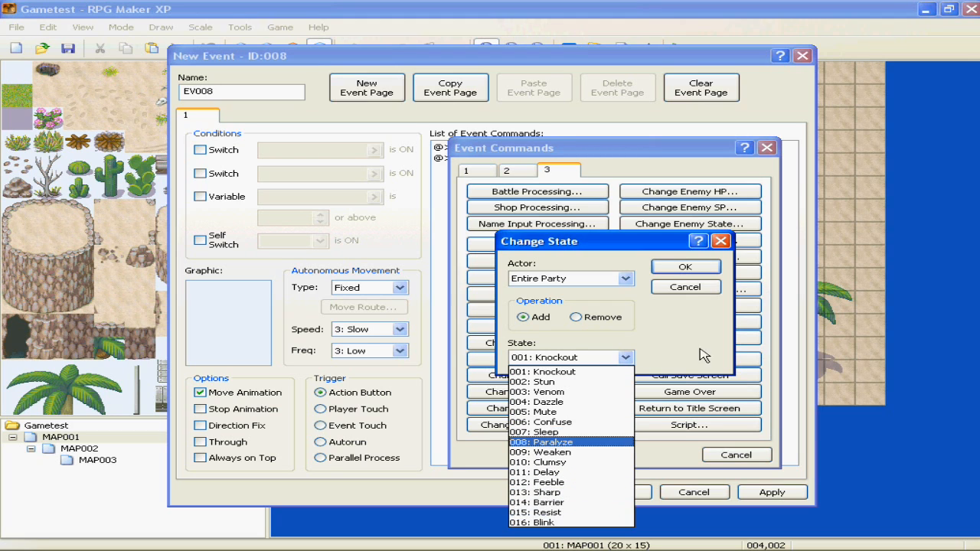
left_click(544, 373)
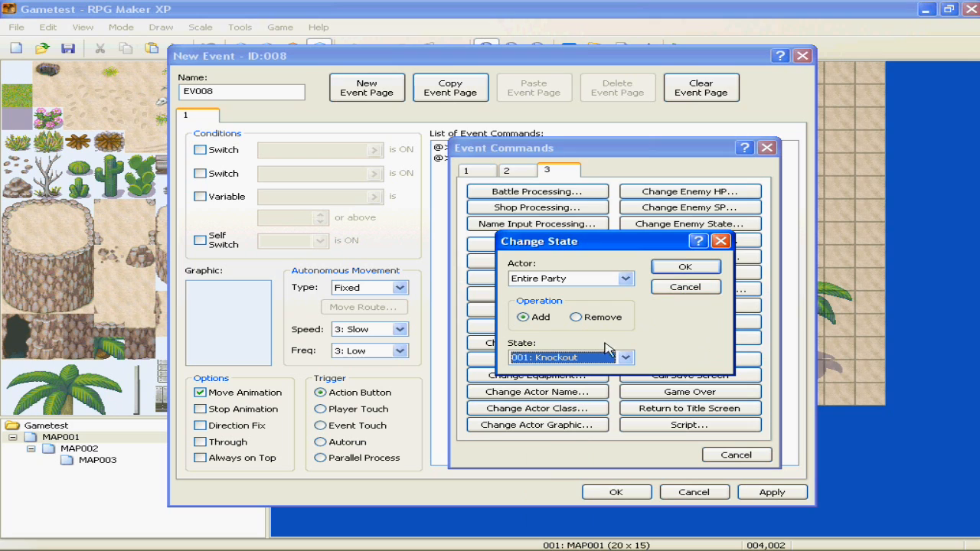
mouse_move(673, 329)
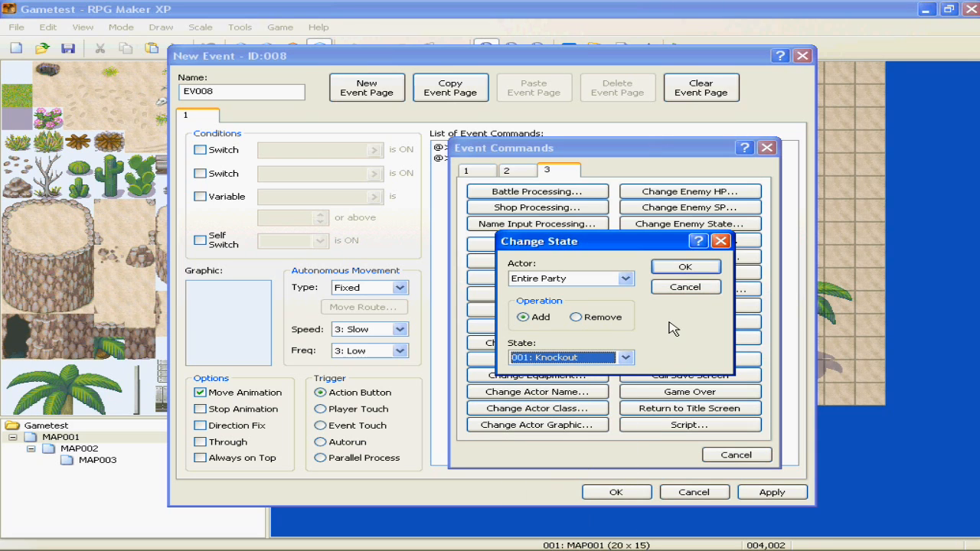
mouse_move(660, 328)
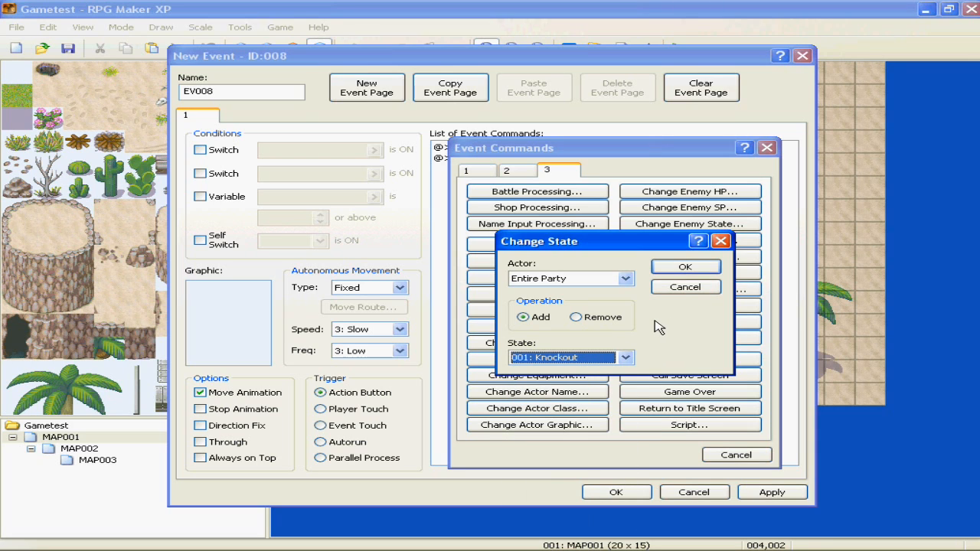
mouse_move(657, 320)
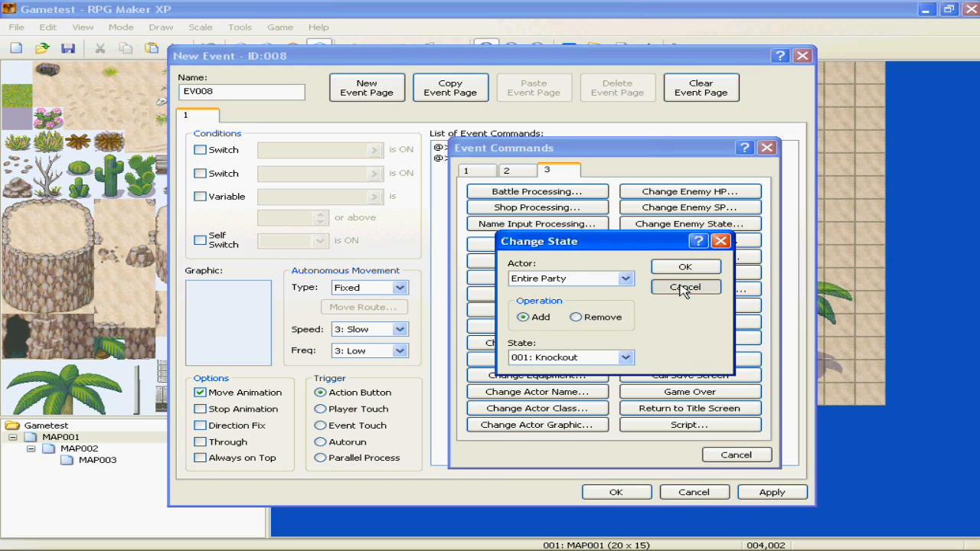
Cancel Change State, Recover All and Change Equipment, then bring up Change Actor Graphic for Brett.
left_click(685, 288)
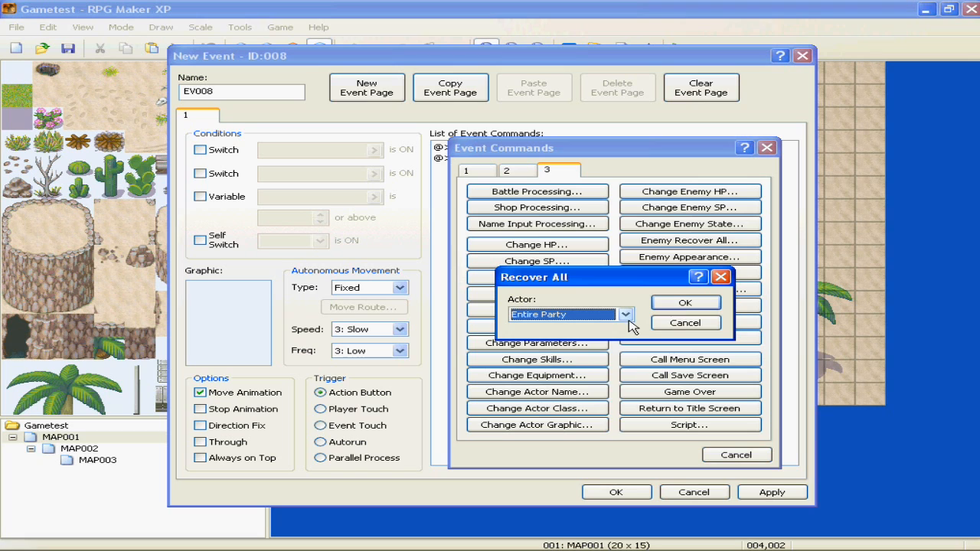
left_click(625, 316)
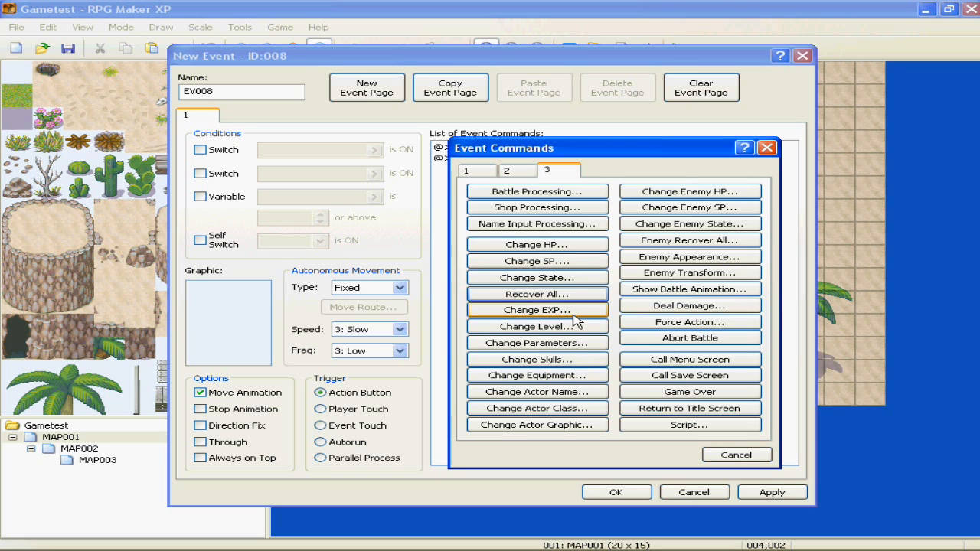
left_click(536, 326)
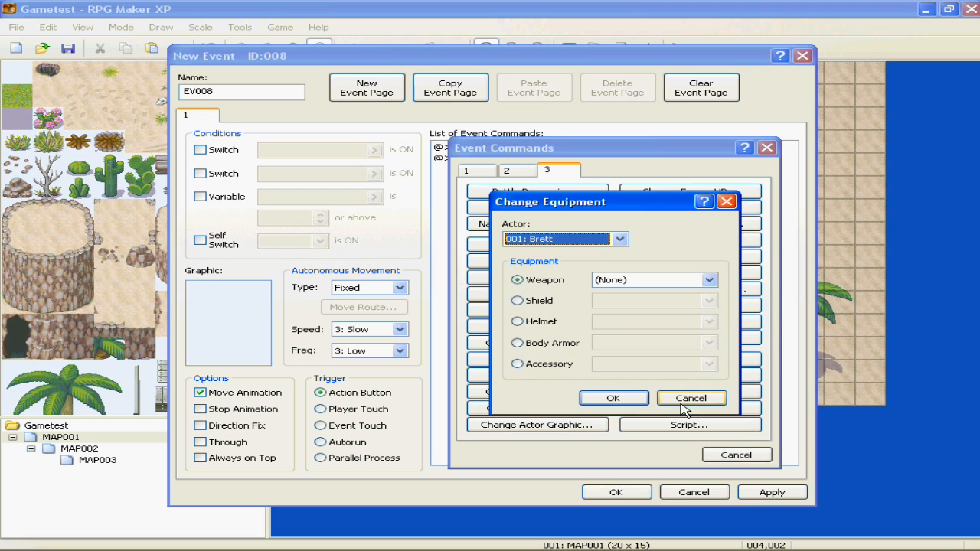
left_click(689, 398)
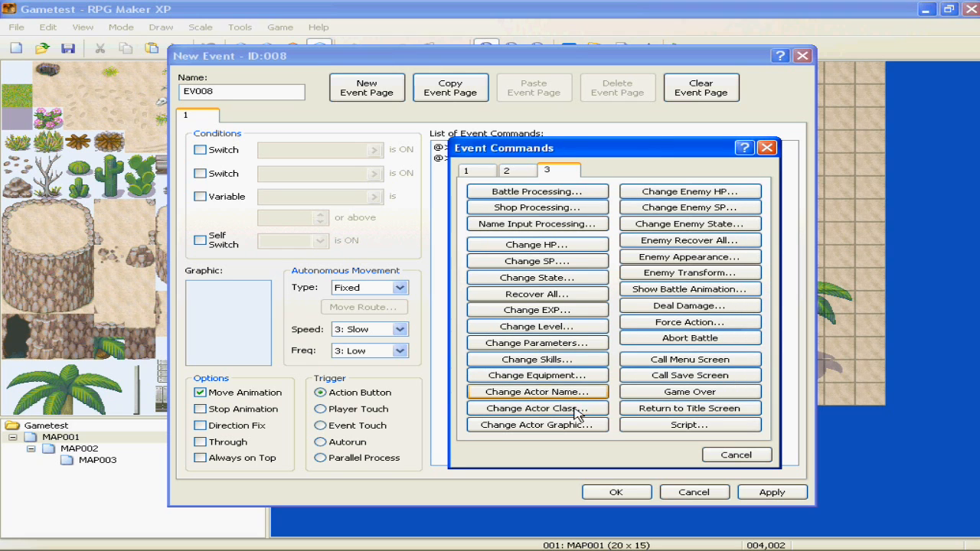
left_click(536, 424)
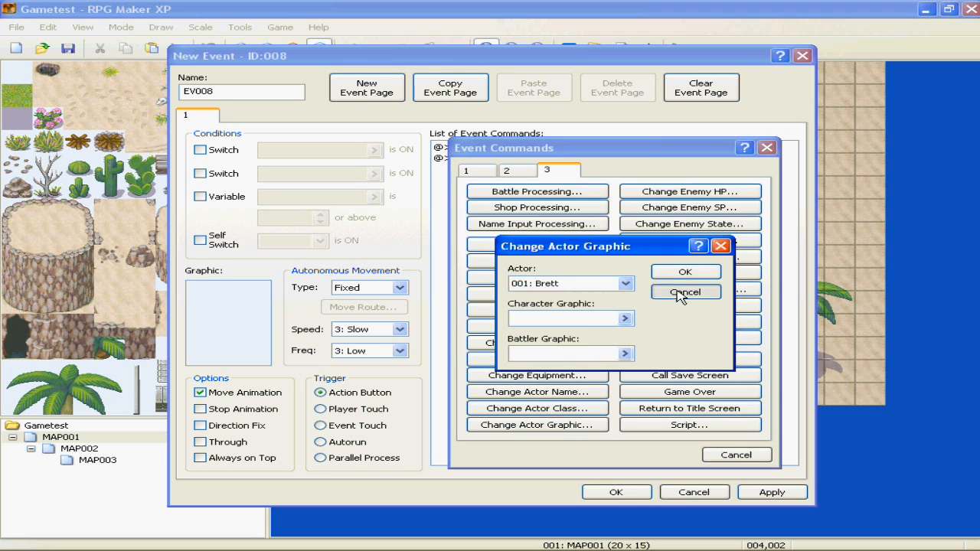
Cancel Change Actor Graphic, view Change Enemy HP's enemy list, and cancel it too.
left_click(684, 292)
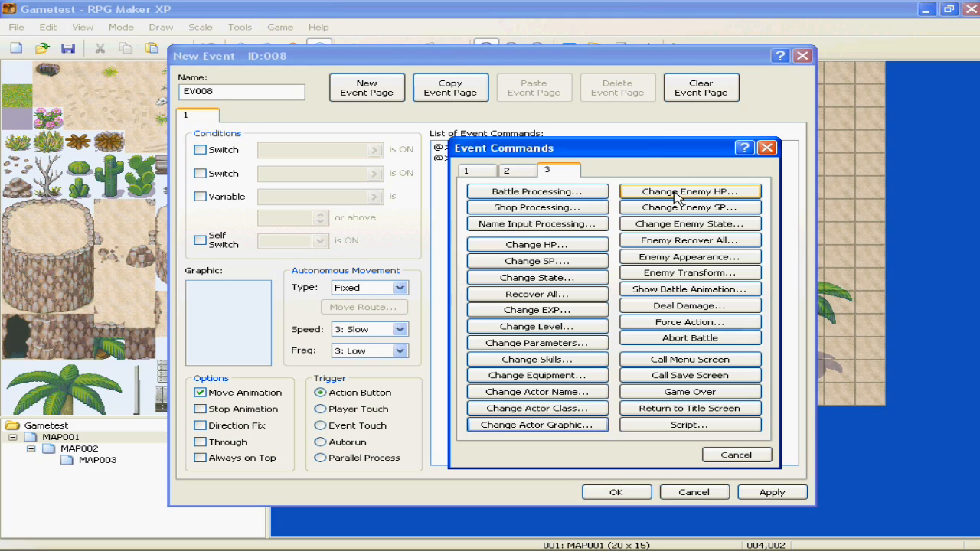
left_click(687, 192)
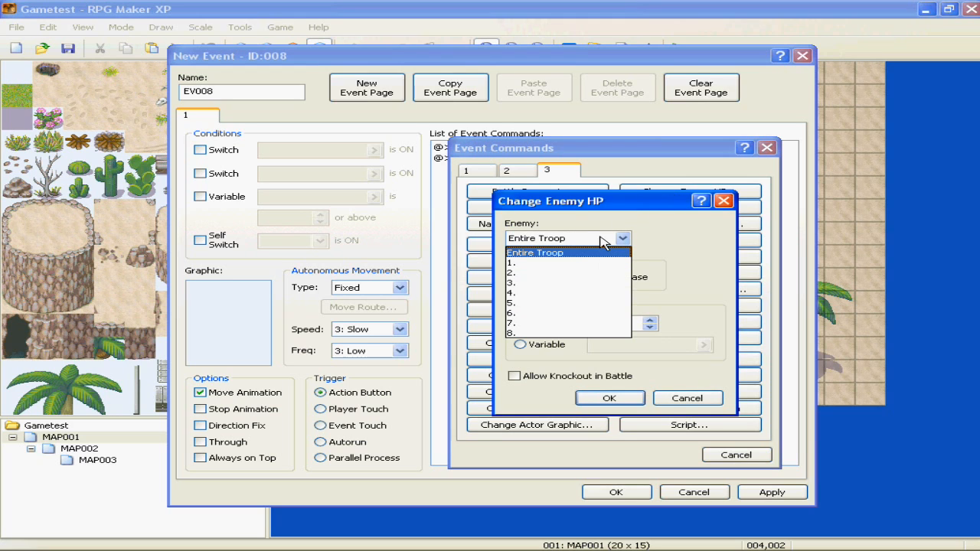
mouse_move(620, 258)
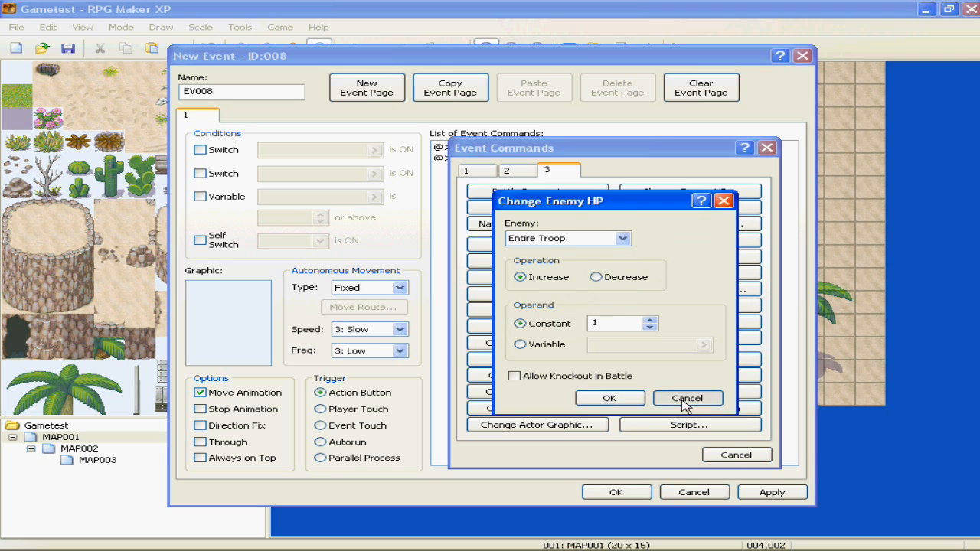
left_click(686, 398)
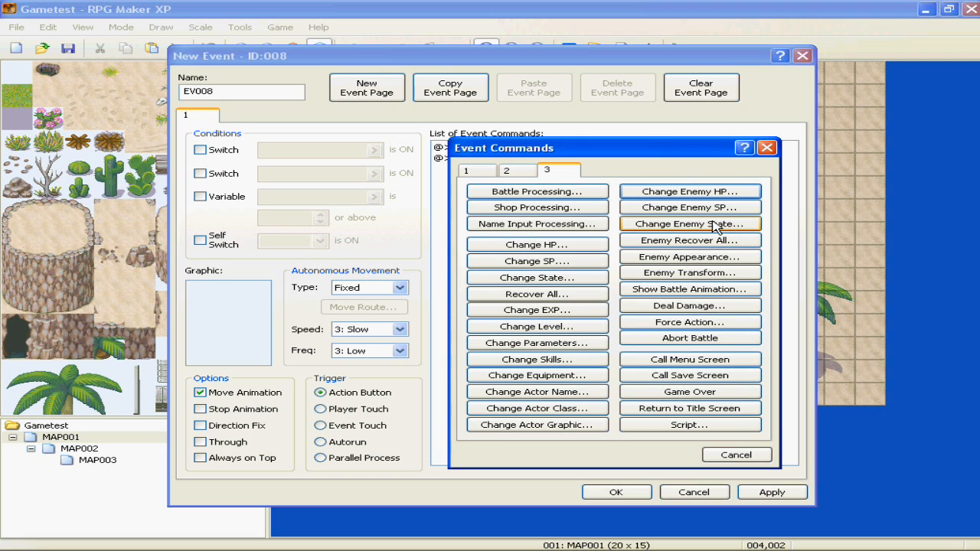
mouse_move(689, 257)
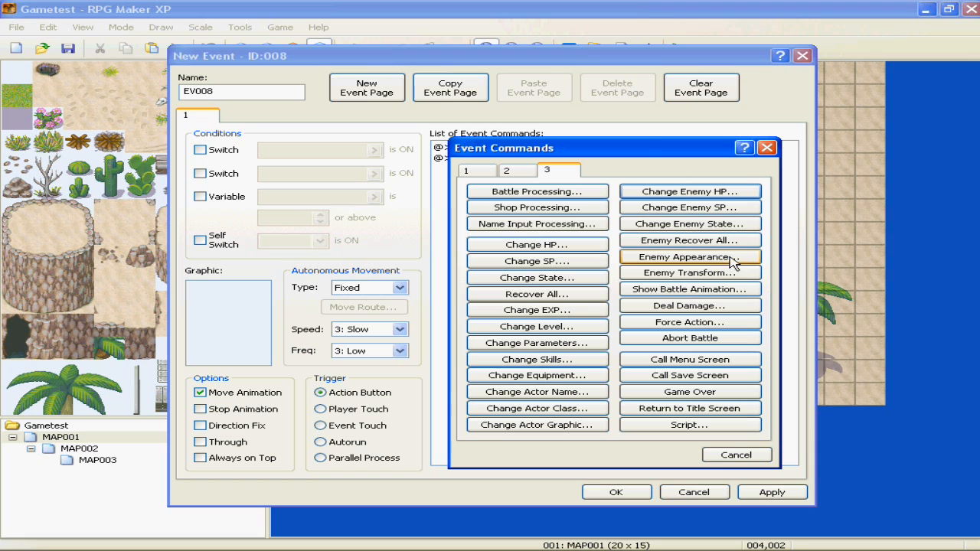
mouse_move(731, 268)
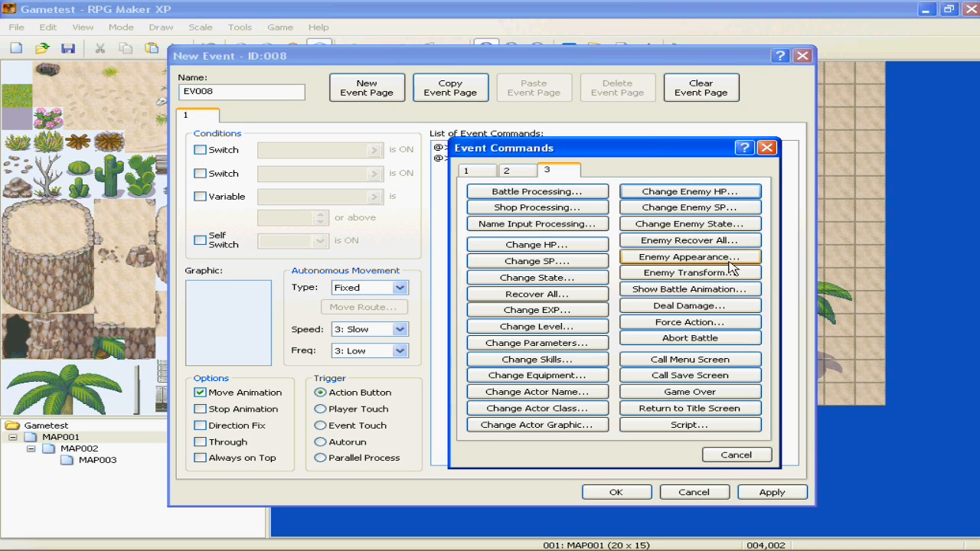
mouse_move(697, 310)
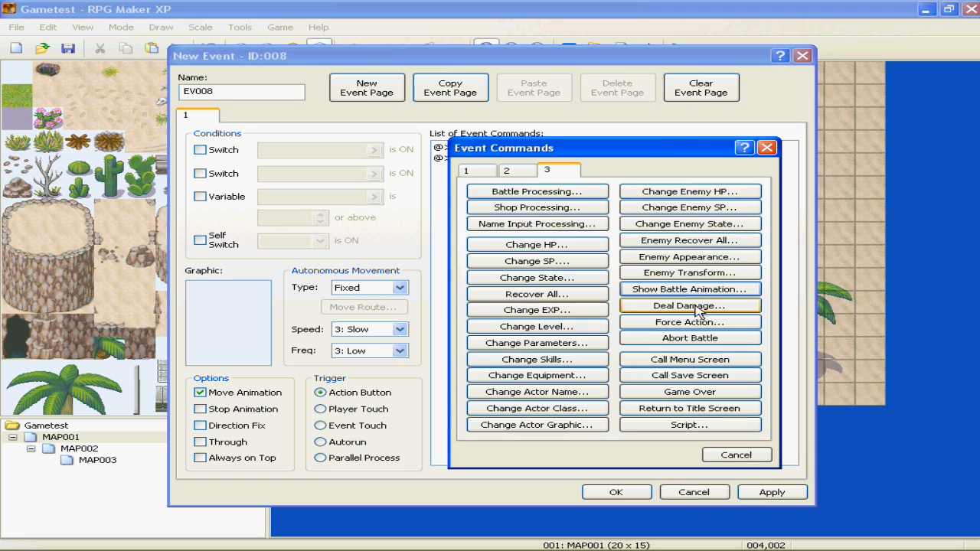
left_click(689, 287)
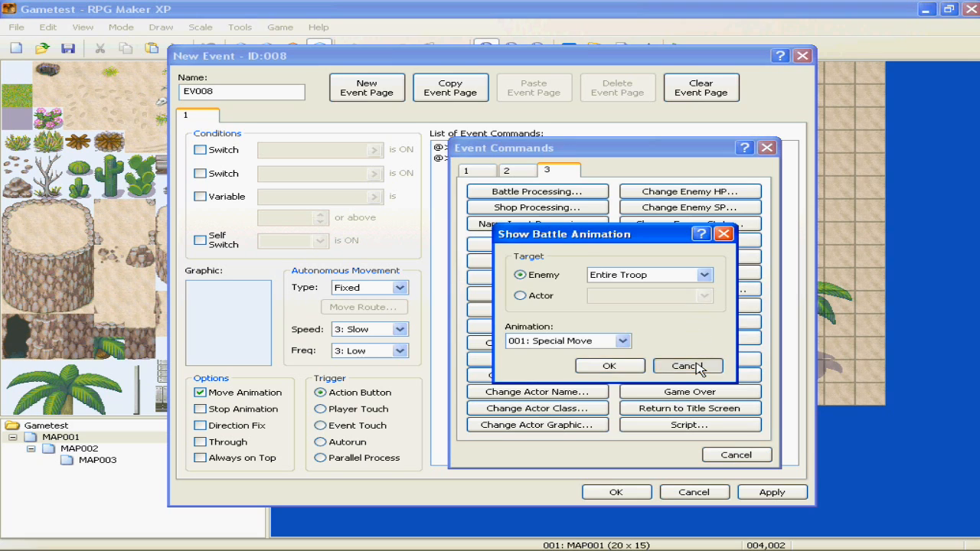
left_click(686, 365)
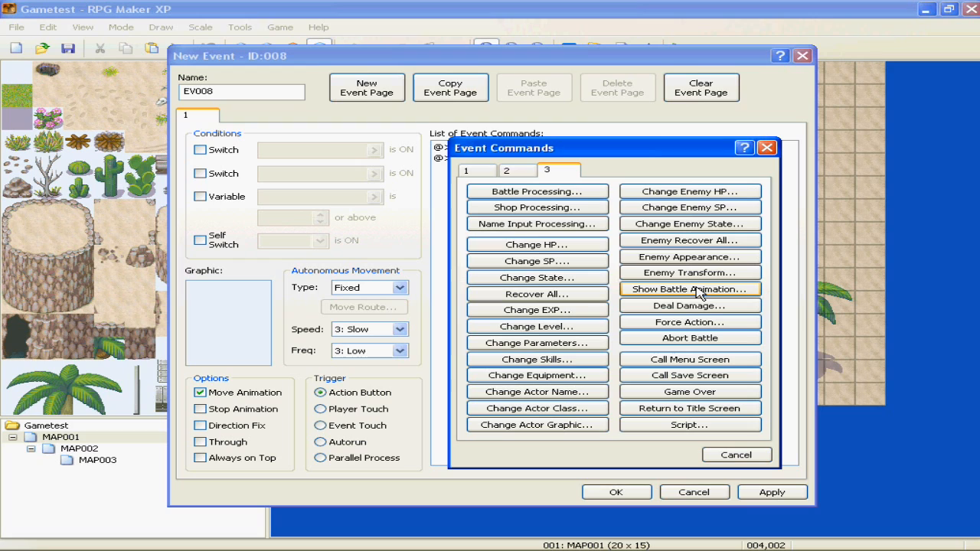
left_click(689, 288)
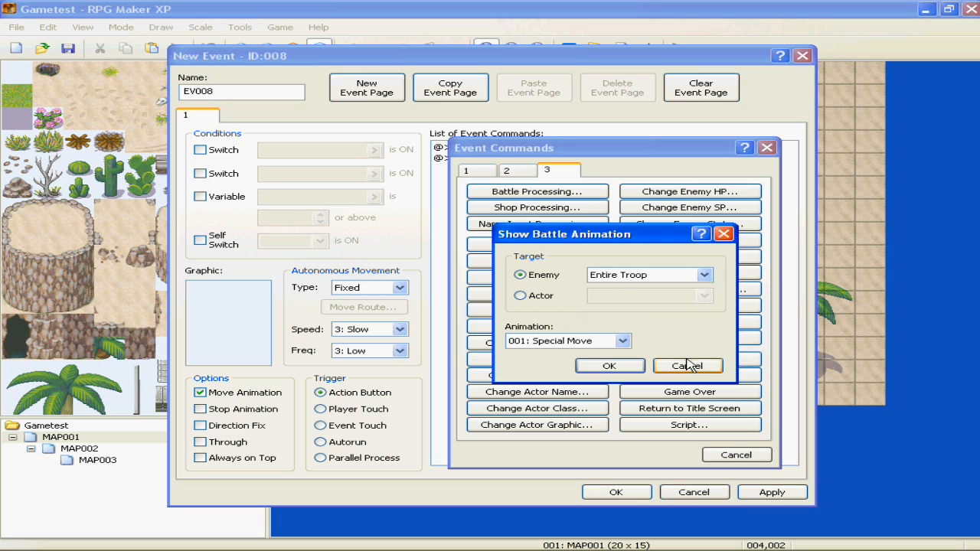
left_click(686, 365)
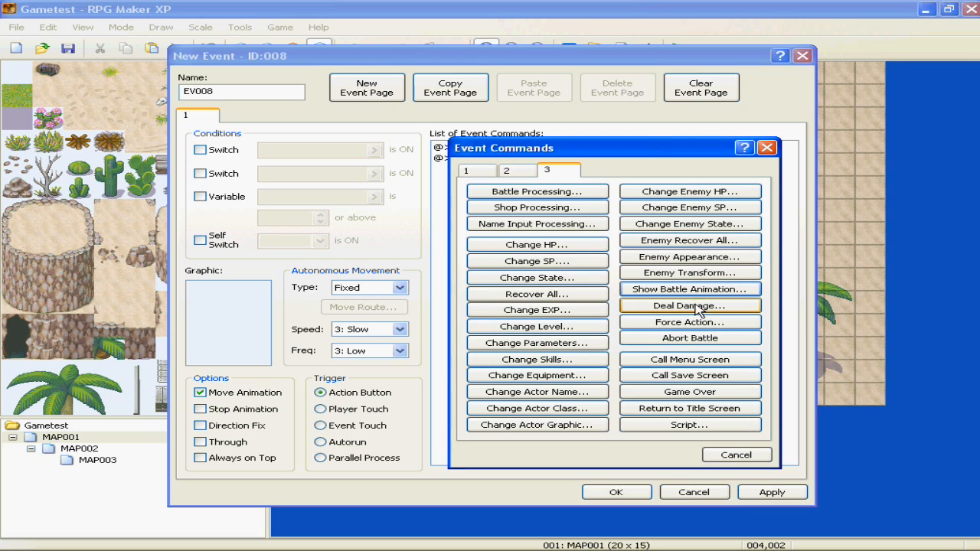
mouse_move(689, 288)
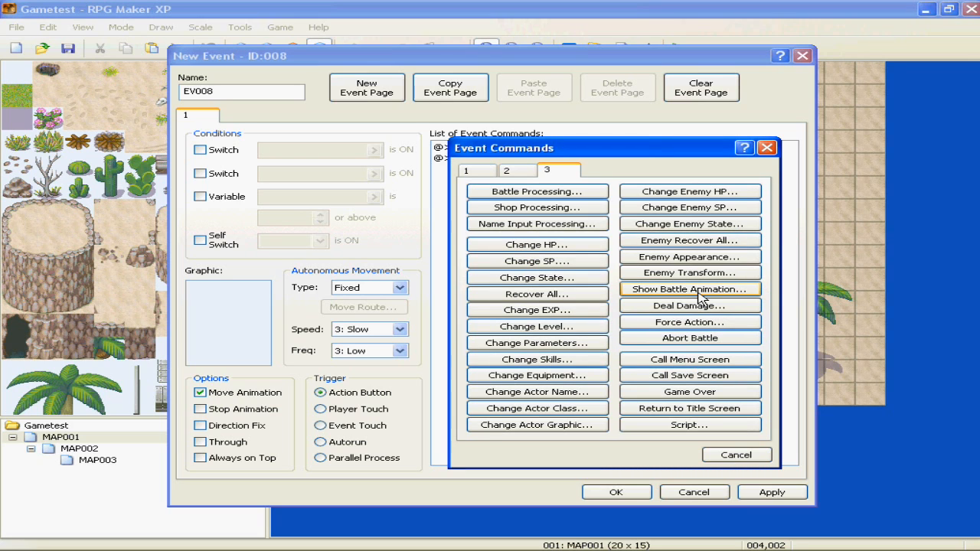
left_click(690, 288)
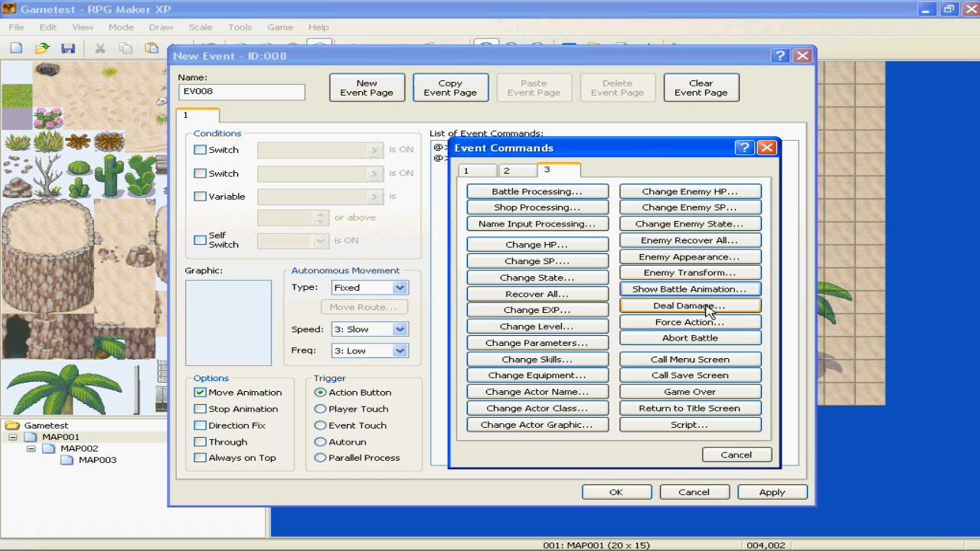
mouse_move(742, 323)
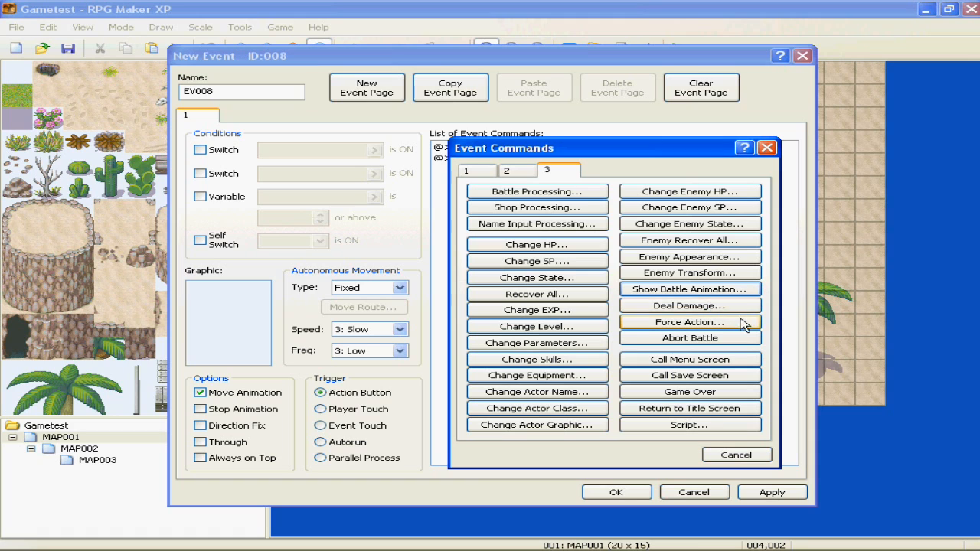
left_click(689, 306)
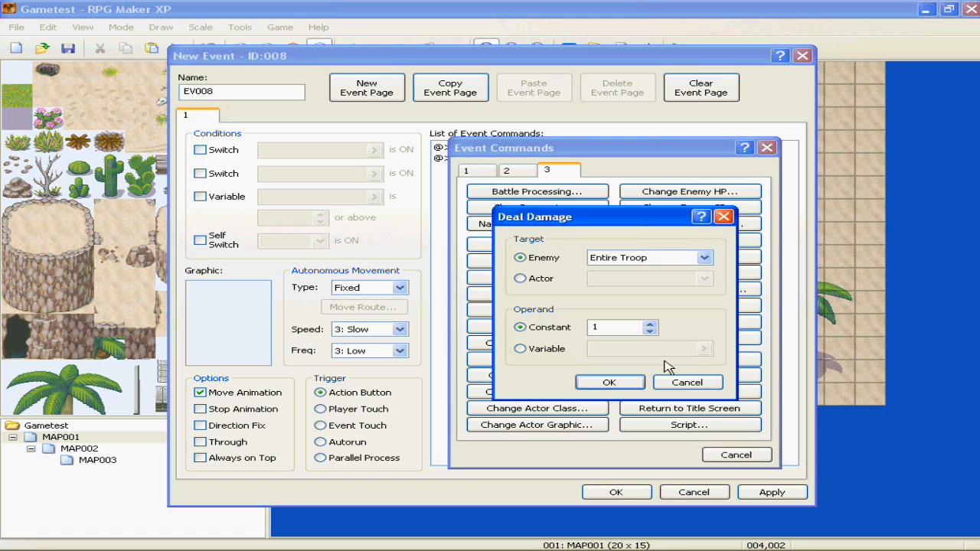
left_click(521, 278)
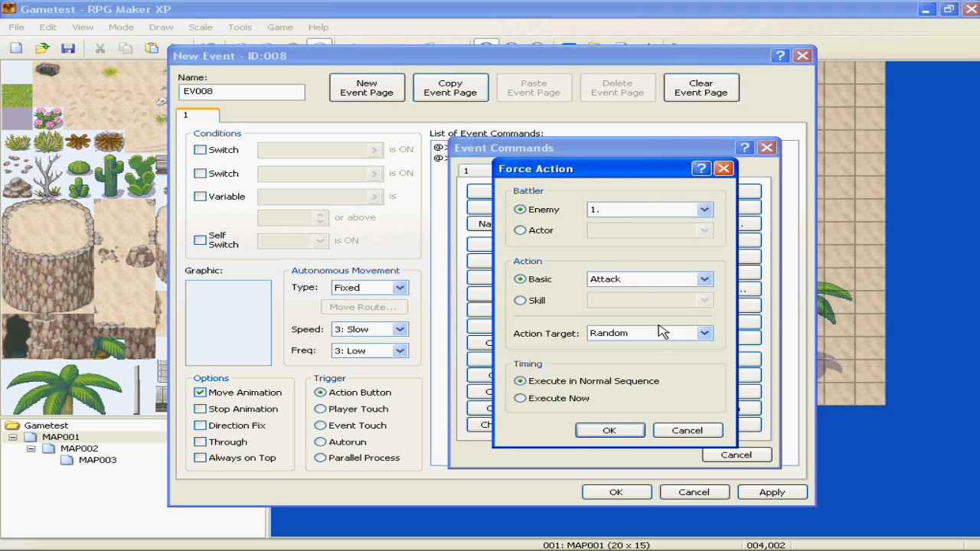
mouse_move(532, 275)
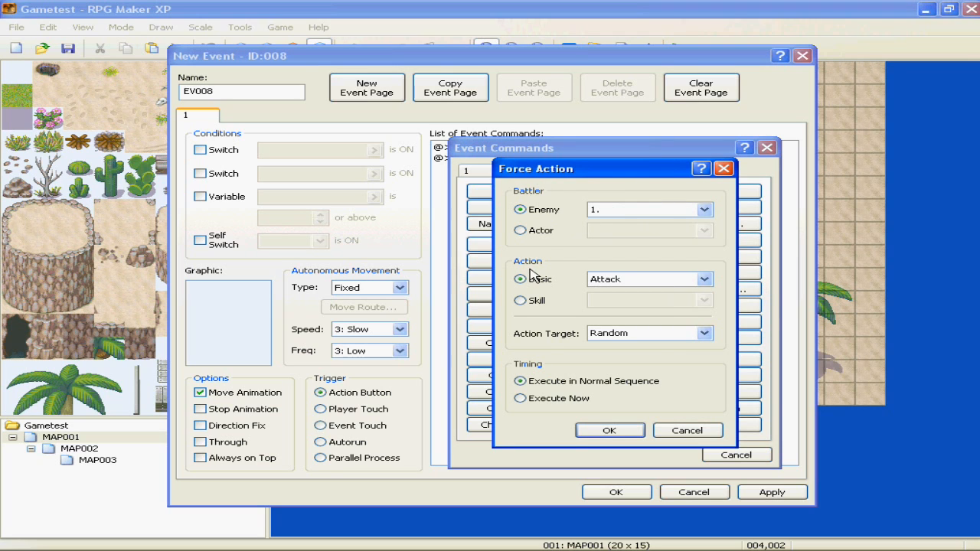
left_click(686, 429)
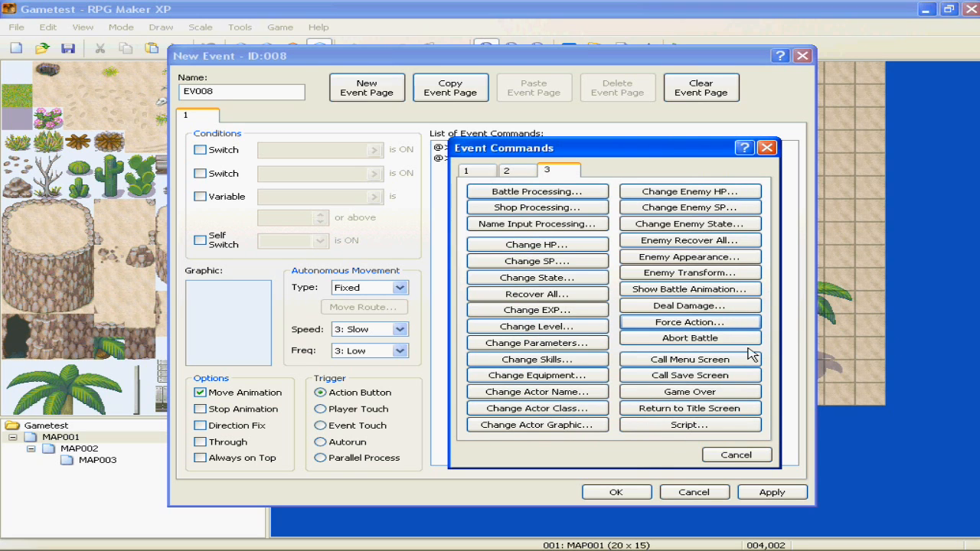
mouse_move(689, 339)
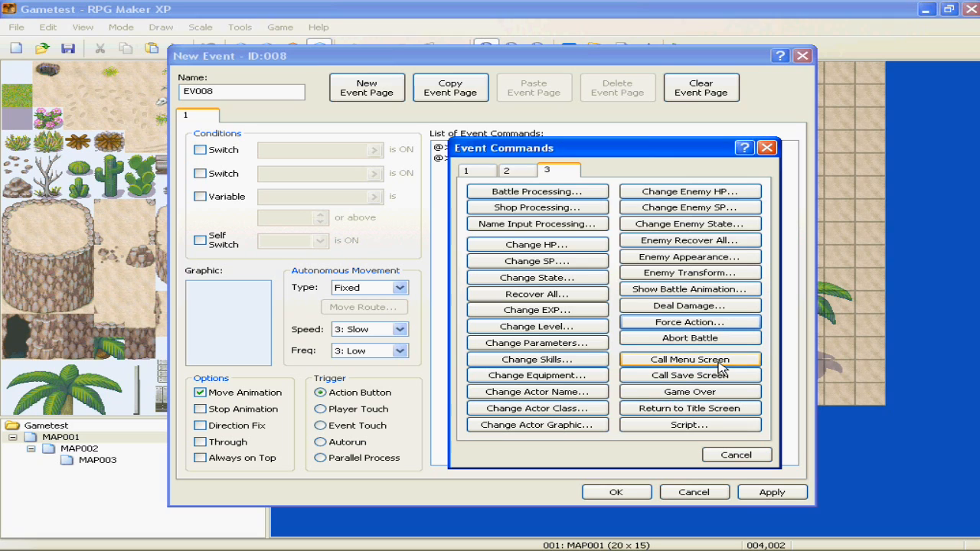
mouse_move(716, 365)
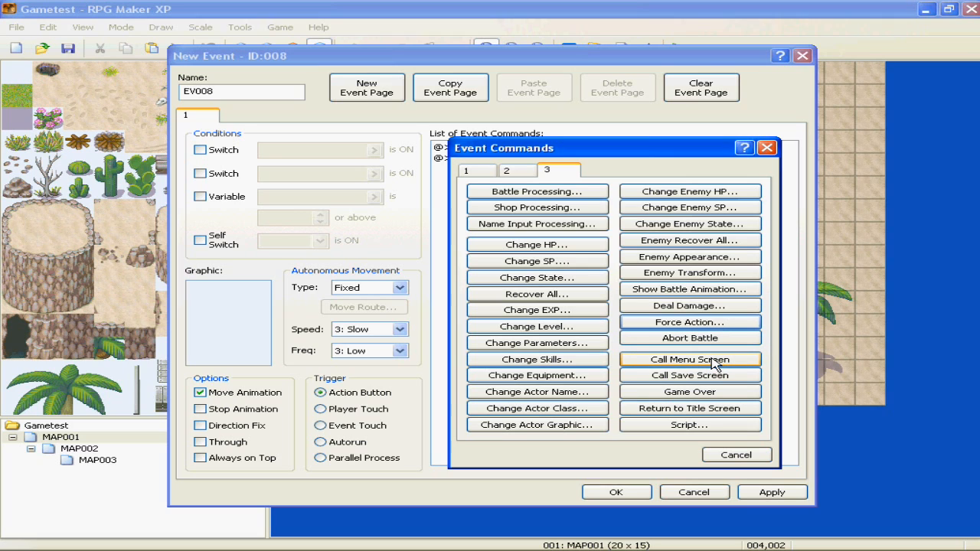
mouse_move(712, 365)
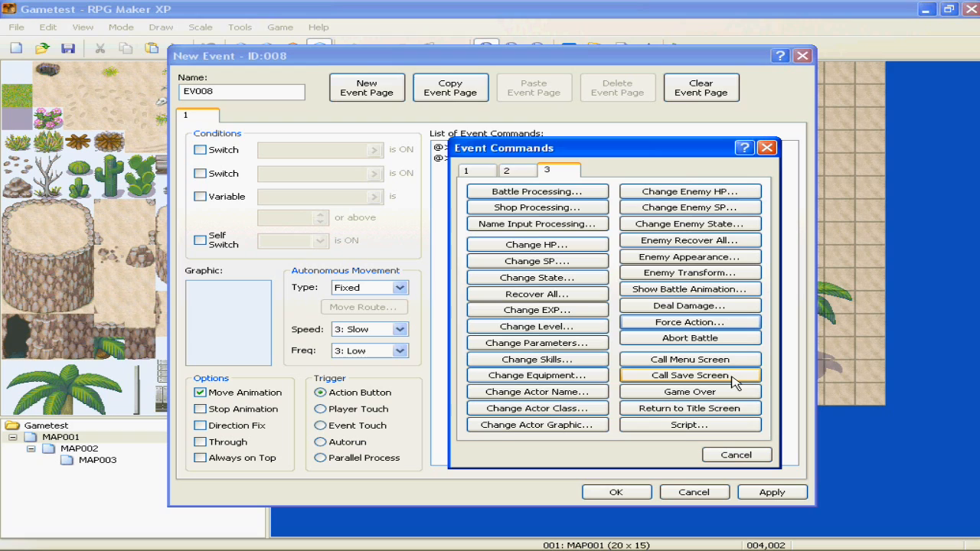
mouse_move(689, 392)
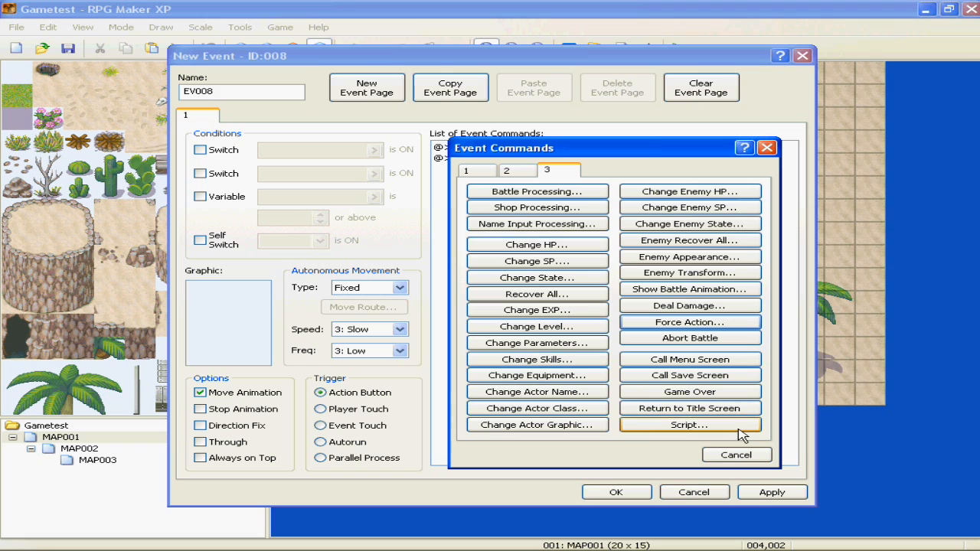
Cancel the Script editor and Event Commands, selecting the Change State Knockout line in EV008.
left_click(689, 424)
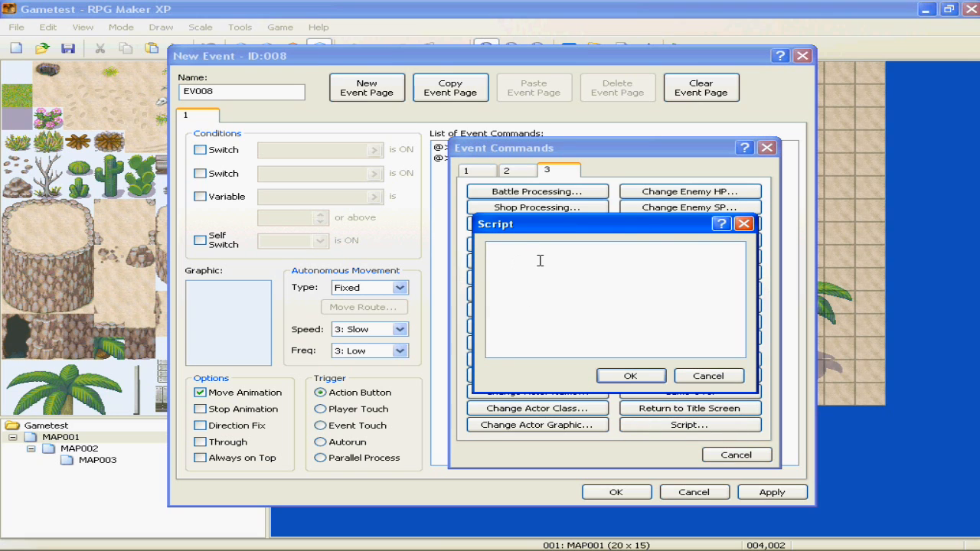
left_click(707, 375)
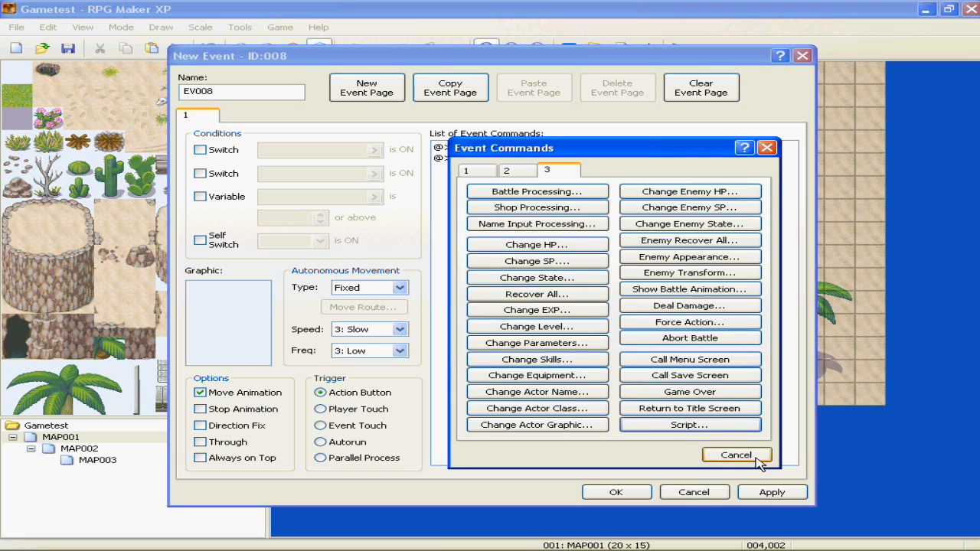
left_click(735, 455)
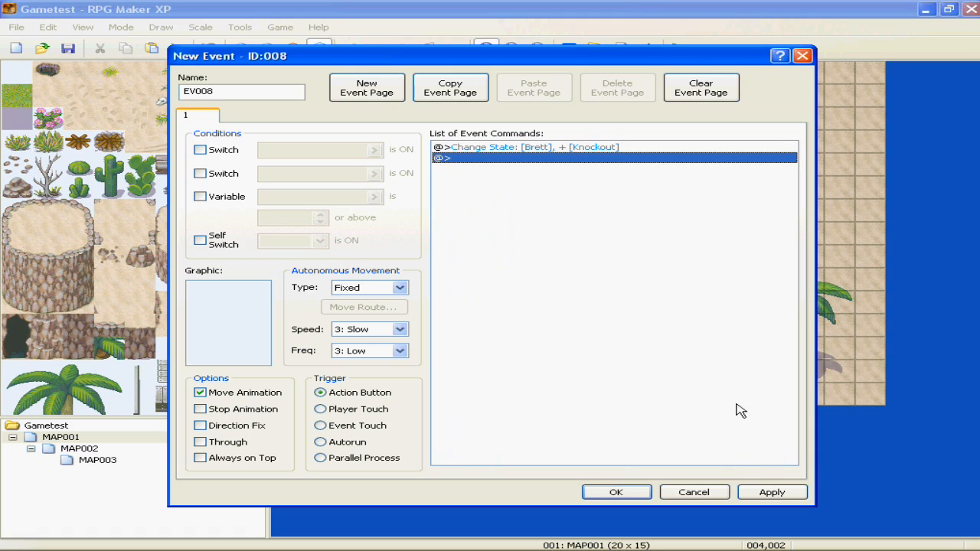
left_click(533, 147)
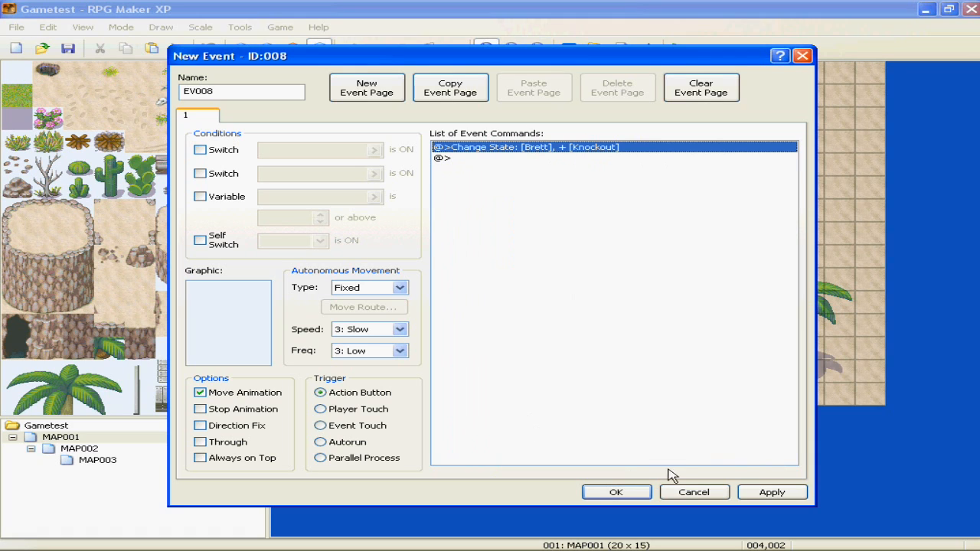